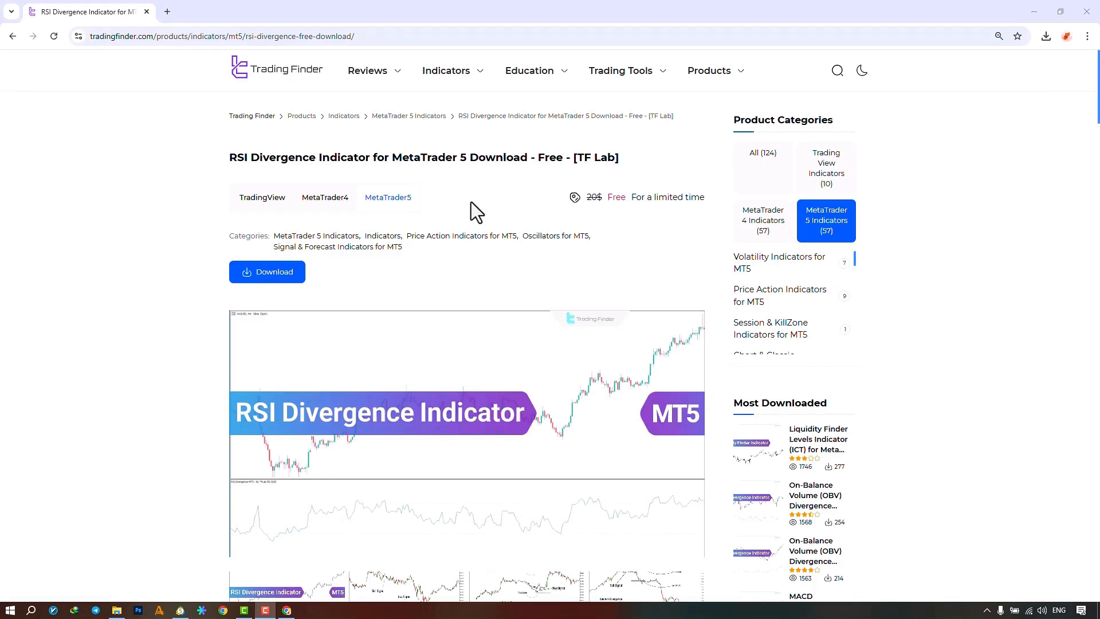
{"action": "mouse_move", "coordinate": [330, 233]}
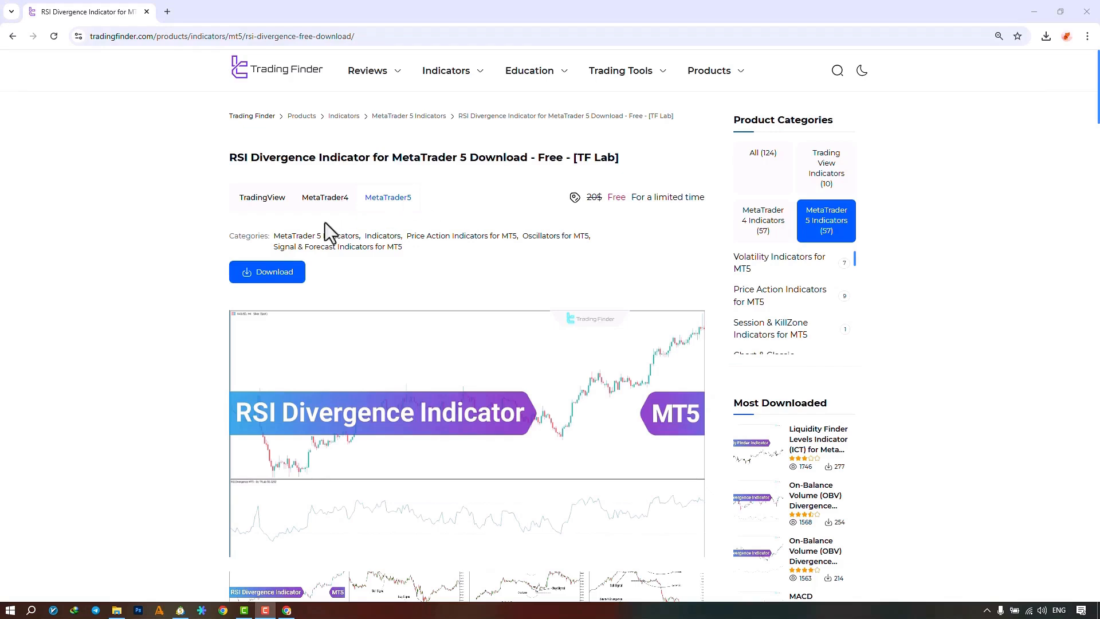
{"action": "mouse_move", "coordinate": [311, 99]}
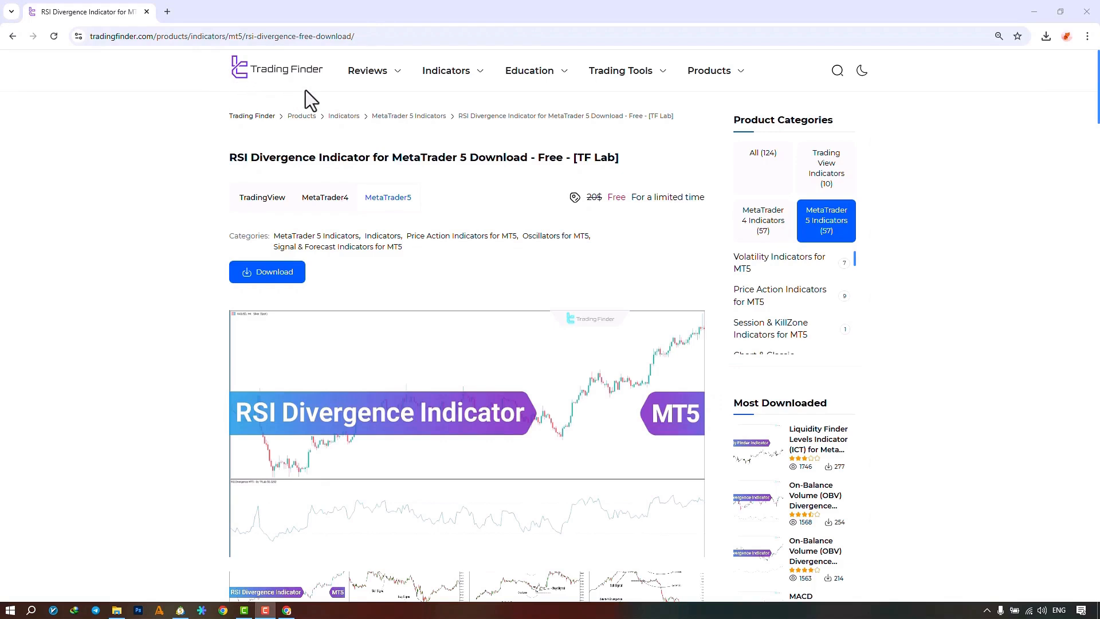
{"action": "mouse_move", "coordinate": [177, 298]}
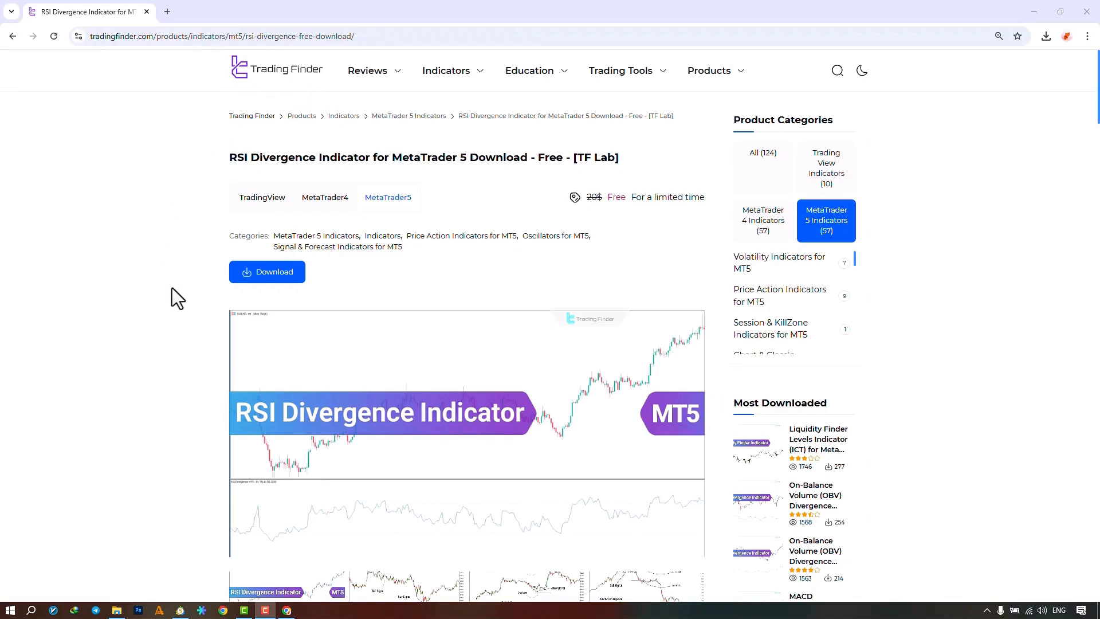
{"action": "mouse_move", "coordinate": [329, 270]}
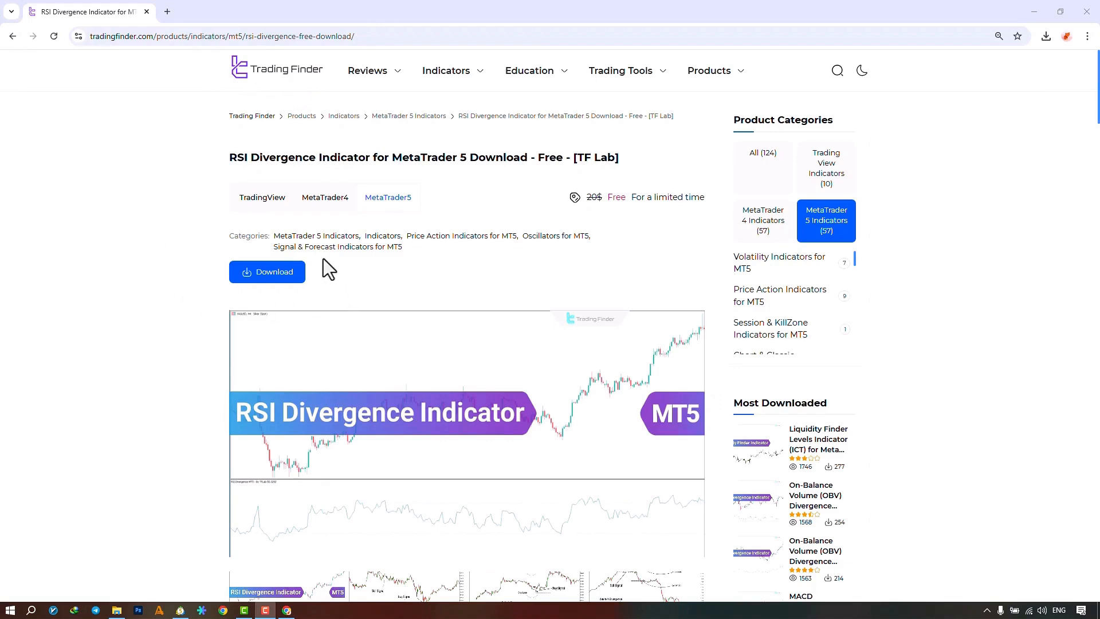
{"action": "mouse_move", "coordinate": [351, 223]}
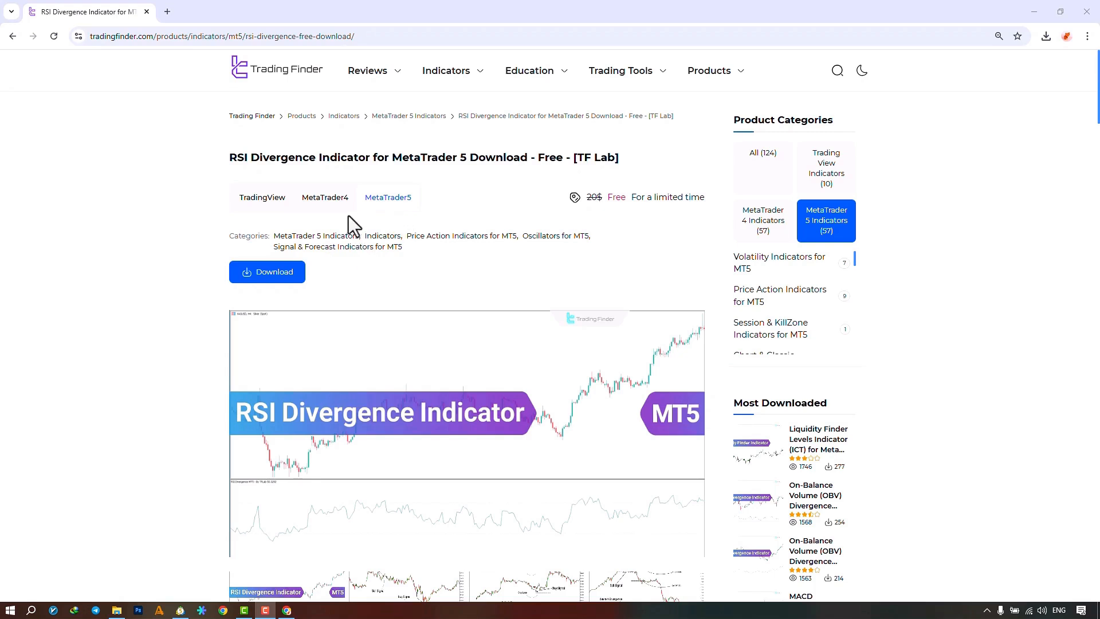
{"action": "mouse_move", "coordinate": [317, 223]}
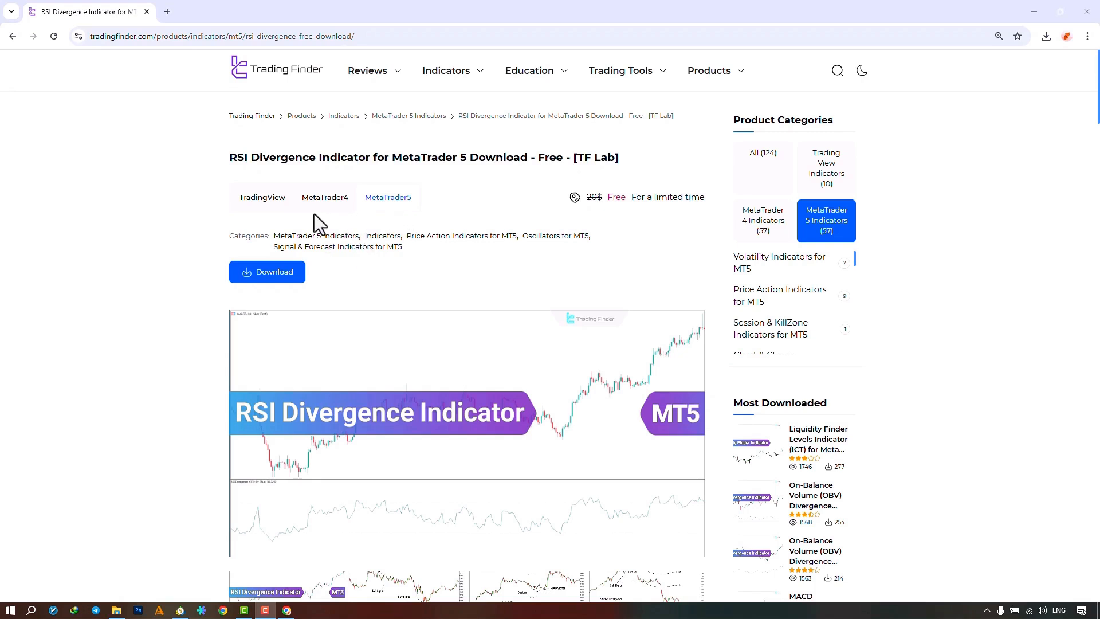
{"action": "mouse_move", "coordinate": [436, 218]}
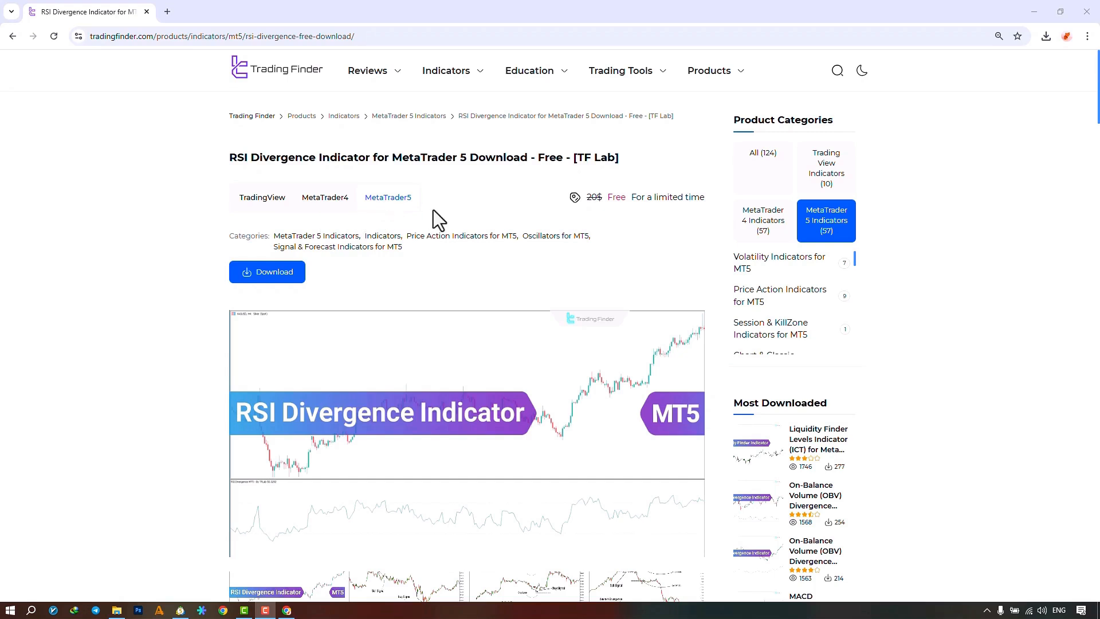
Locate RSI Divergence MT5 by TFLab in the Navigator and attach it to the chart with default settings
{"action": "scroll", "scroll_direction": "down", "scroll_amount": 3}
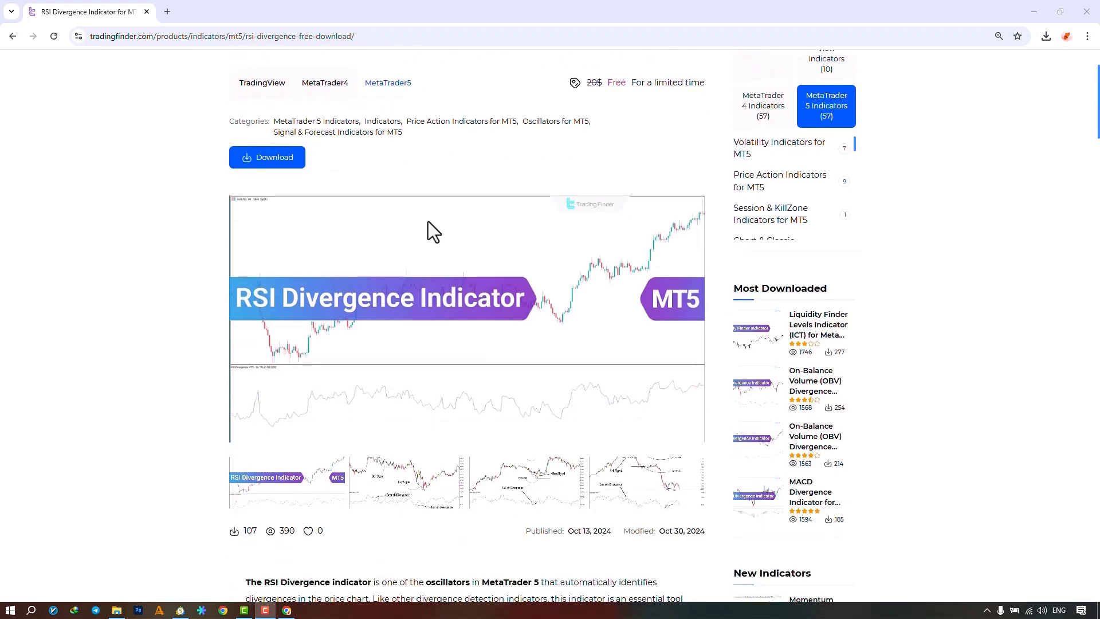
{"action": "scroll", "scroll_direction": "down", "scroll_amount": 3}
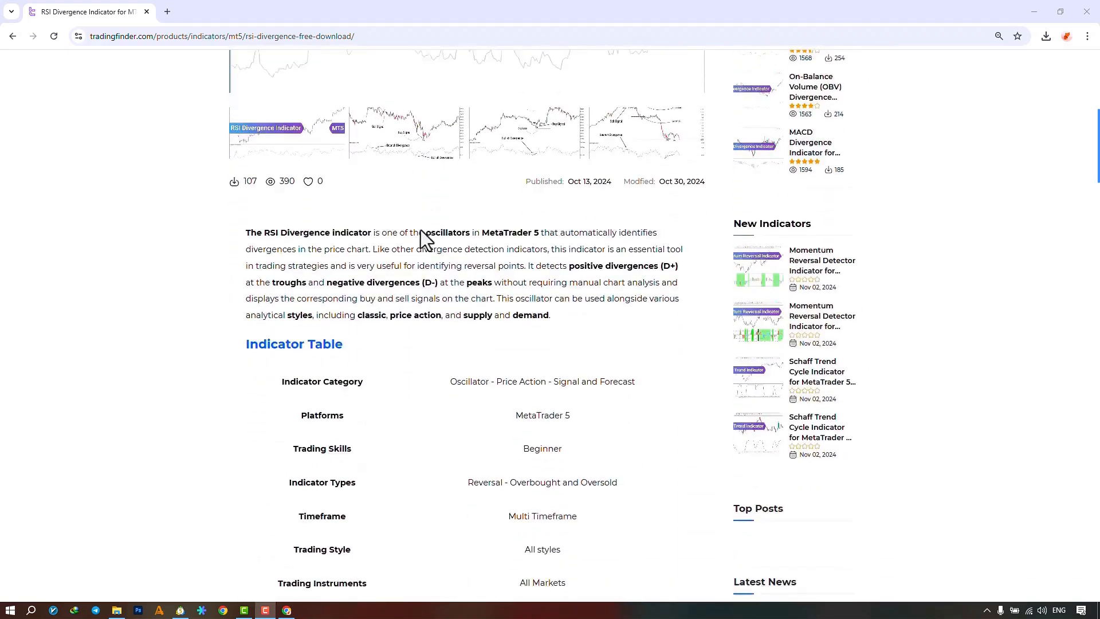
{"action": "scroll", "scroll_direction": "down", "scroll_amount": 3}
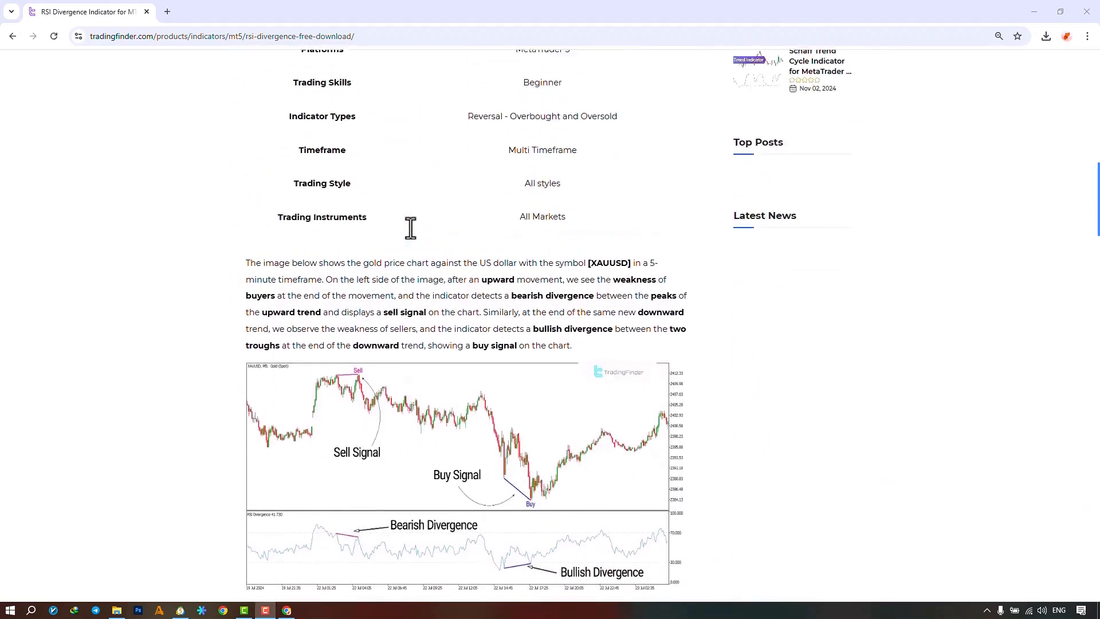
{"action": "scroll", "scroll_direction": "up", "scroll_amount": 3}
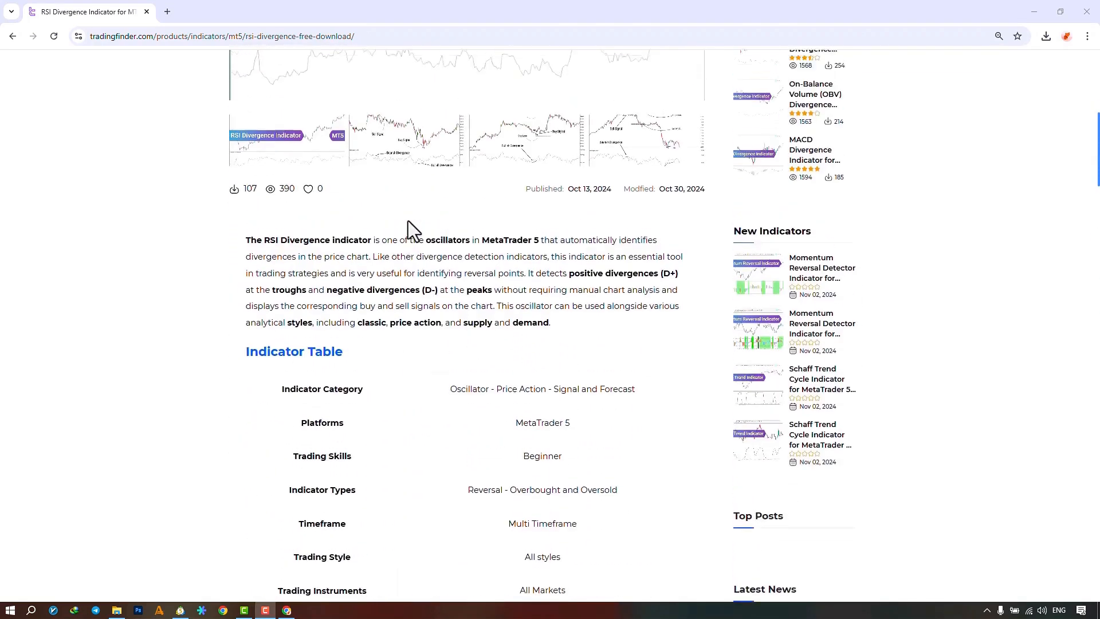
{"action": "scroll", "scroll_direction": "up", "scroll_amount": 3}
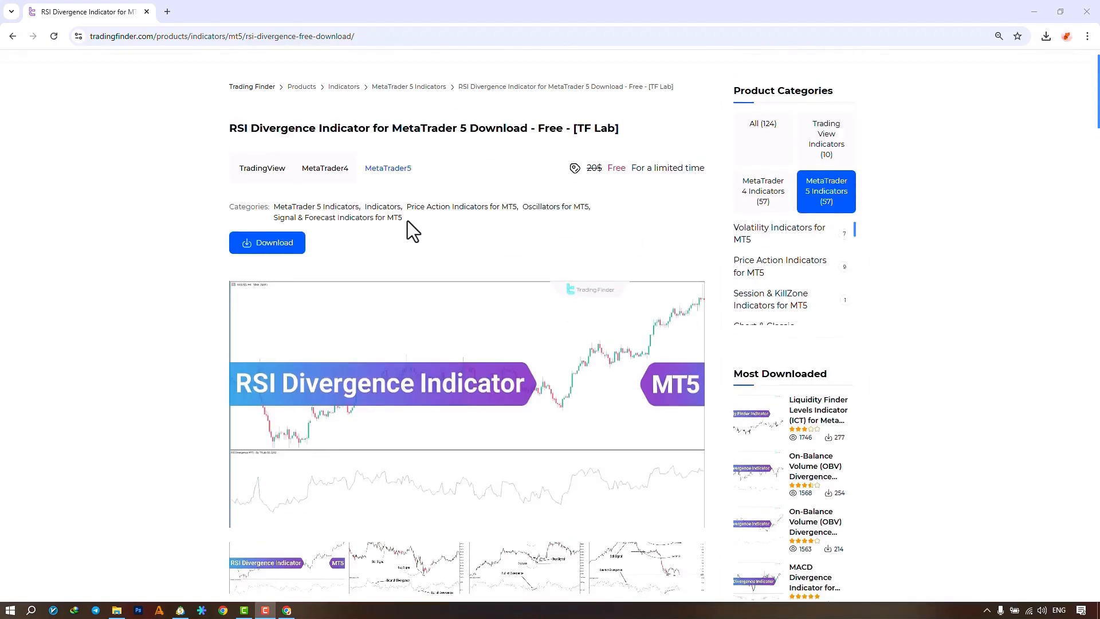
{"action": "left_click", "coordinate": [243, 608]}
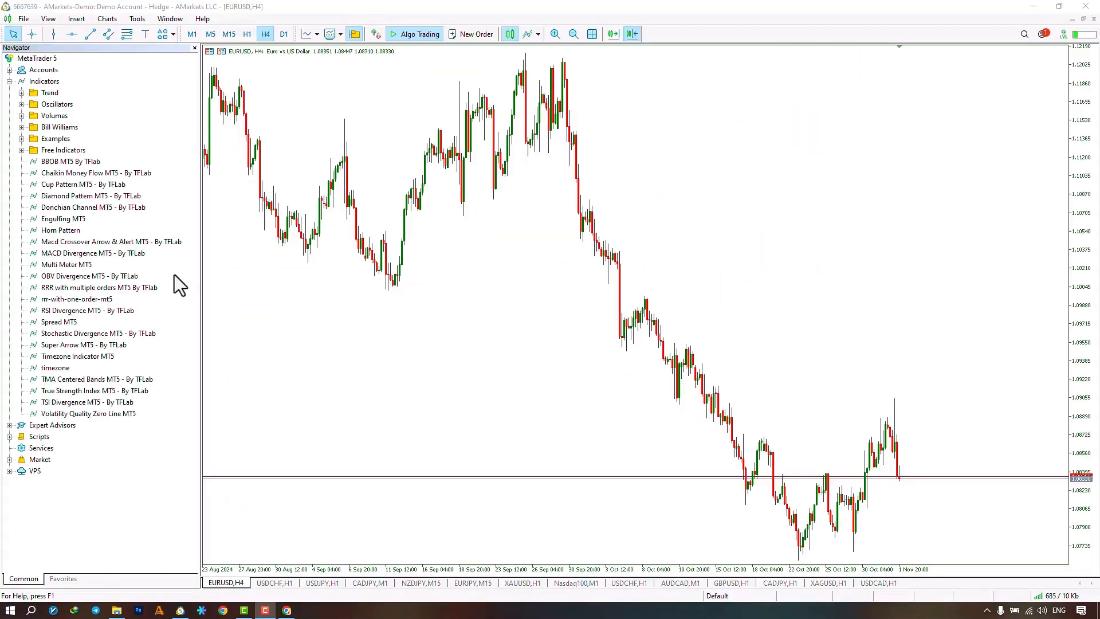
{"action": "mouse_move", "coordinate": [400, 274]}
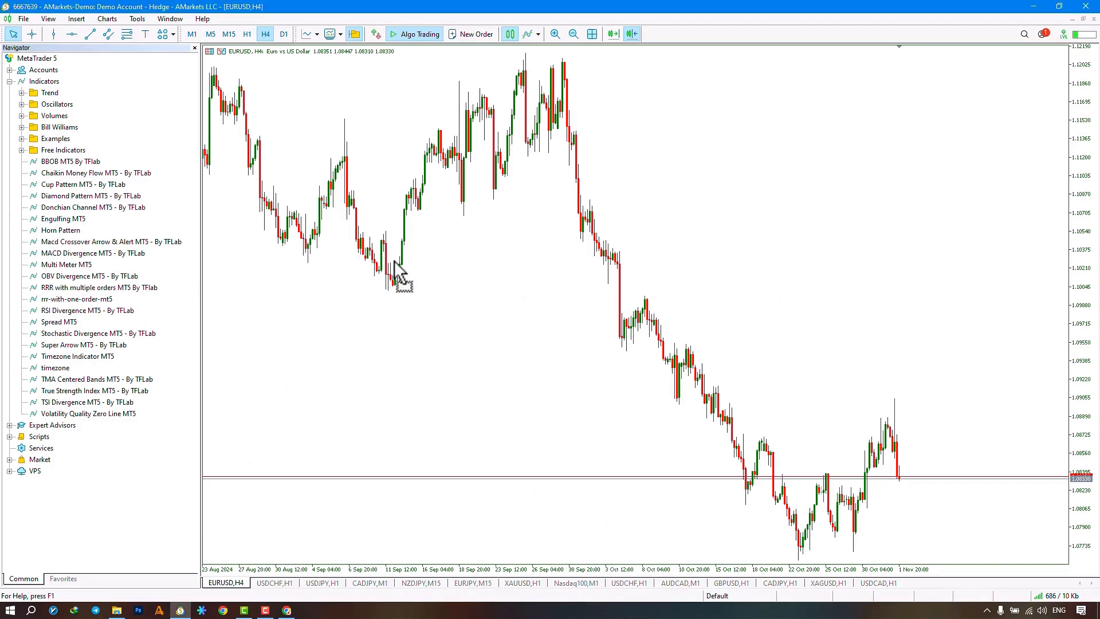
{"action": "double_click", "coordinate": [87, 310]}
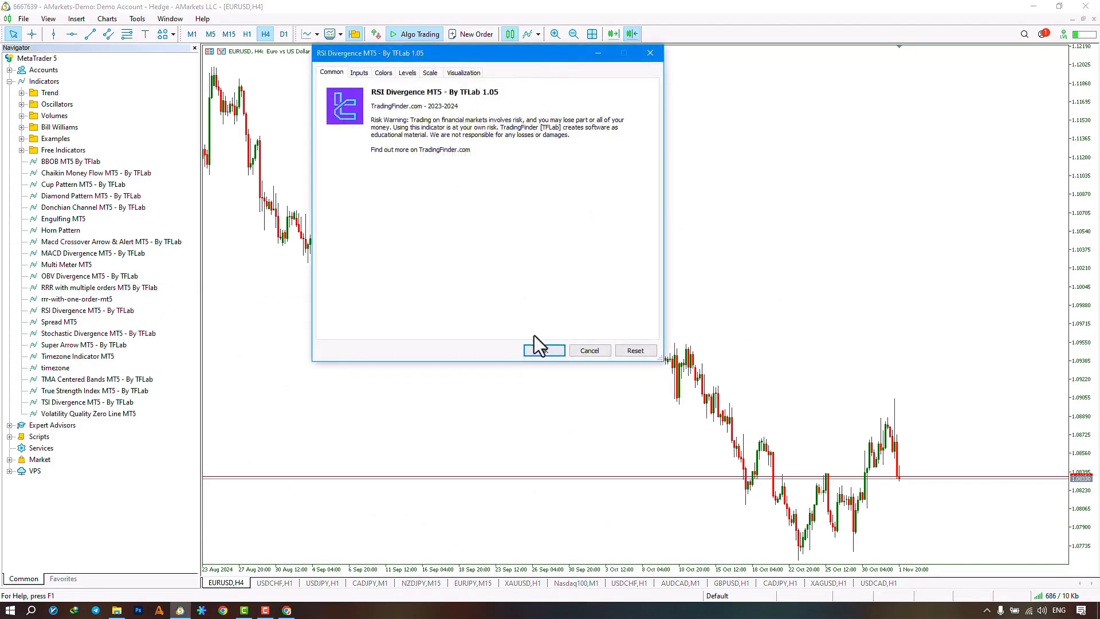
{"action": "left_click", "coordinate": [543, 351]}
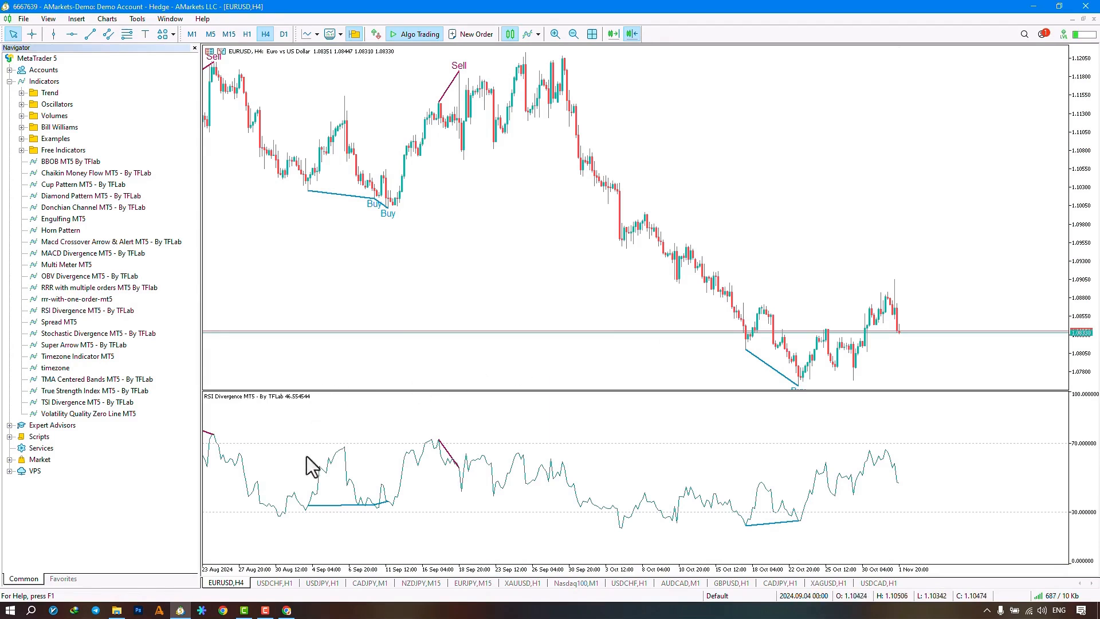
{"action": "mouse_move", "coordinate": [754, 371]}
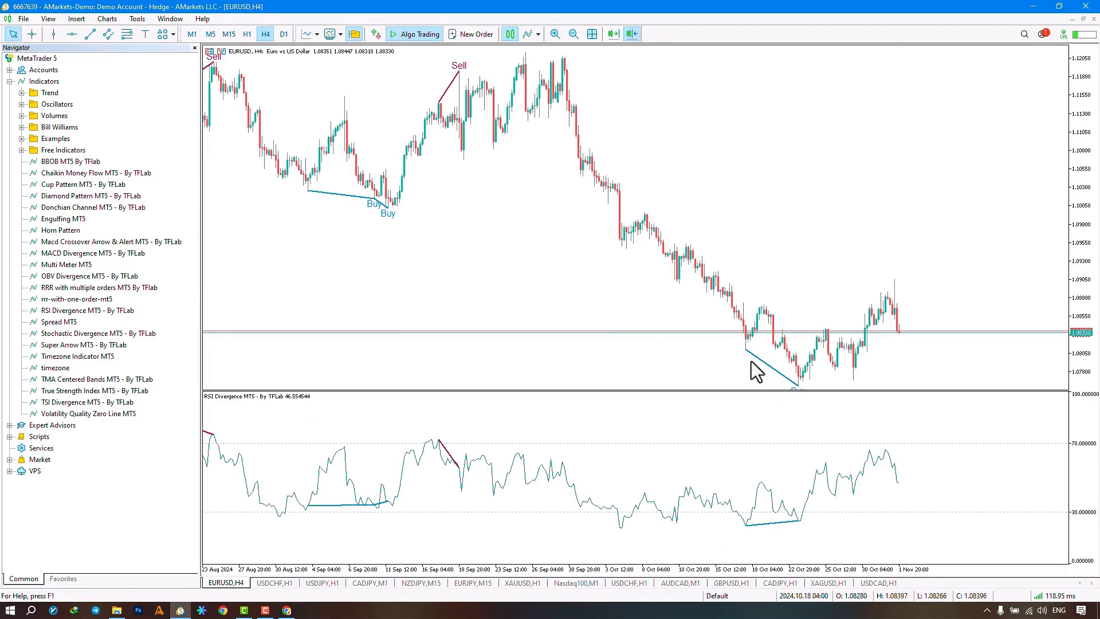
{"action": "mouse_move", "coordinate": [685, 334]}
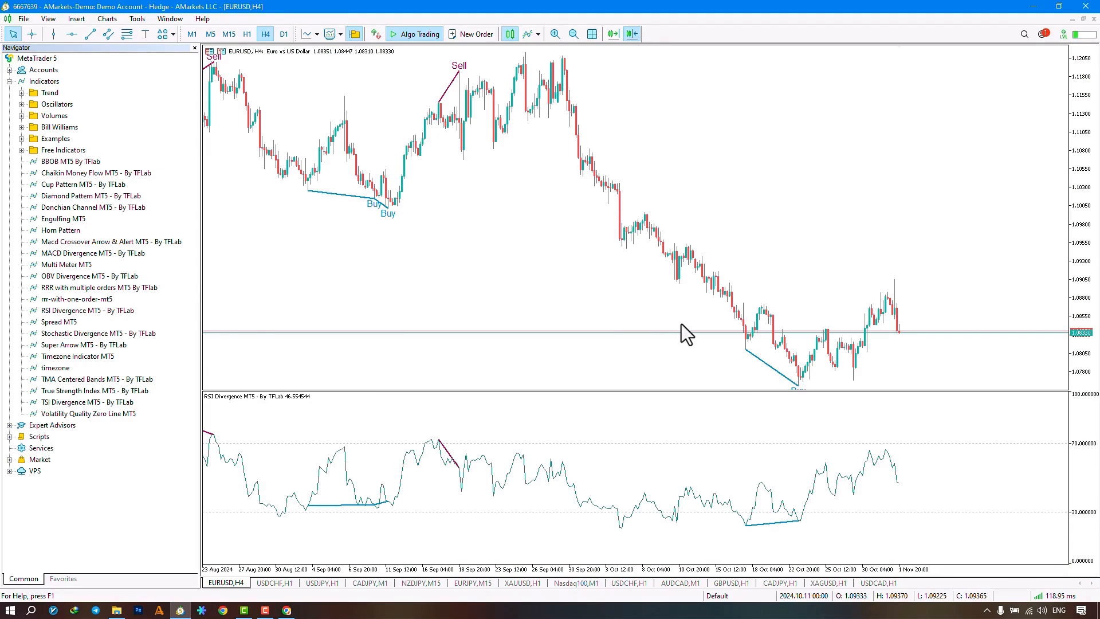
{"action": "mouse_move", "coordinate": [484, 292]}
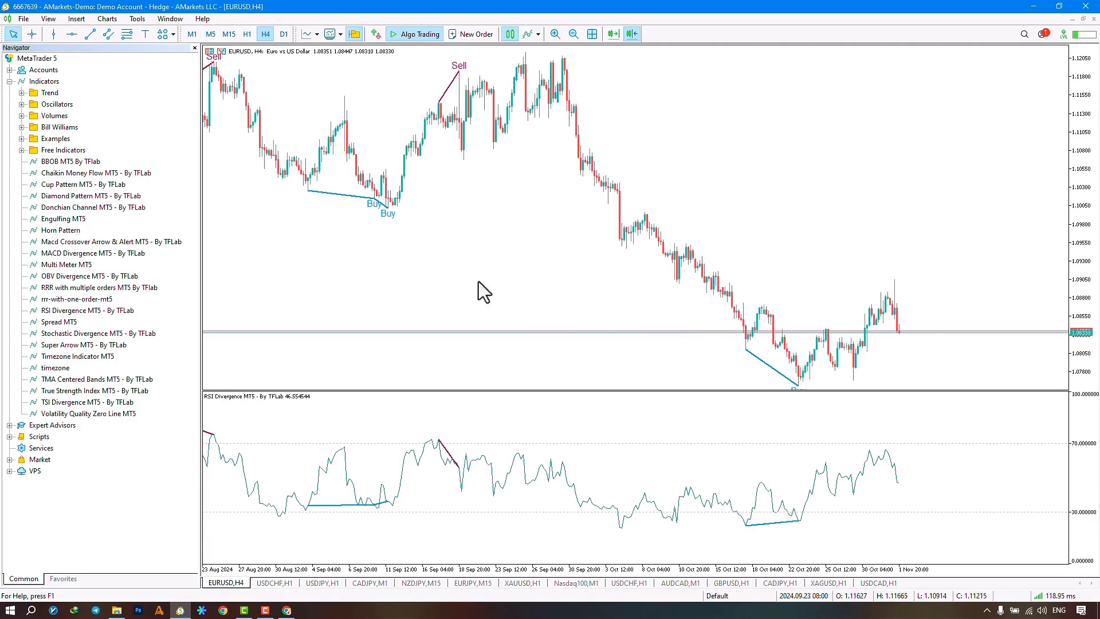
{"action": "mouse_move", "coordinate": [508, 79]}
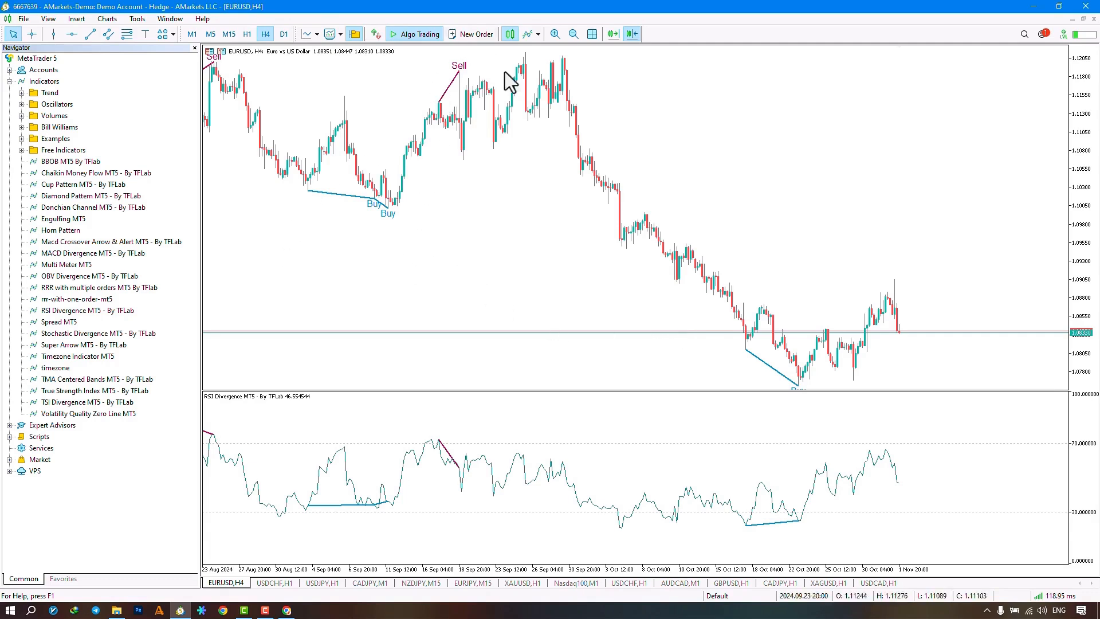
{"action": "mouse_move", "coordinate": [715, 335]}
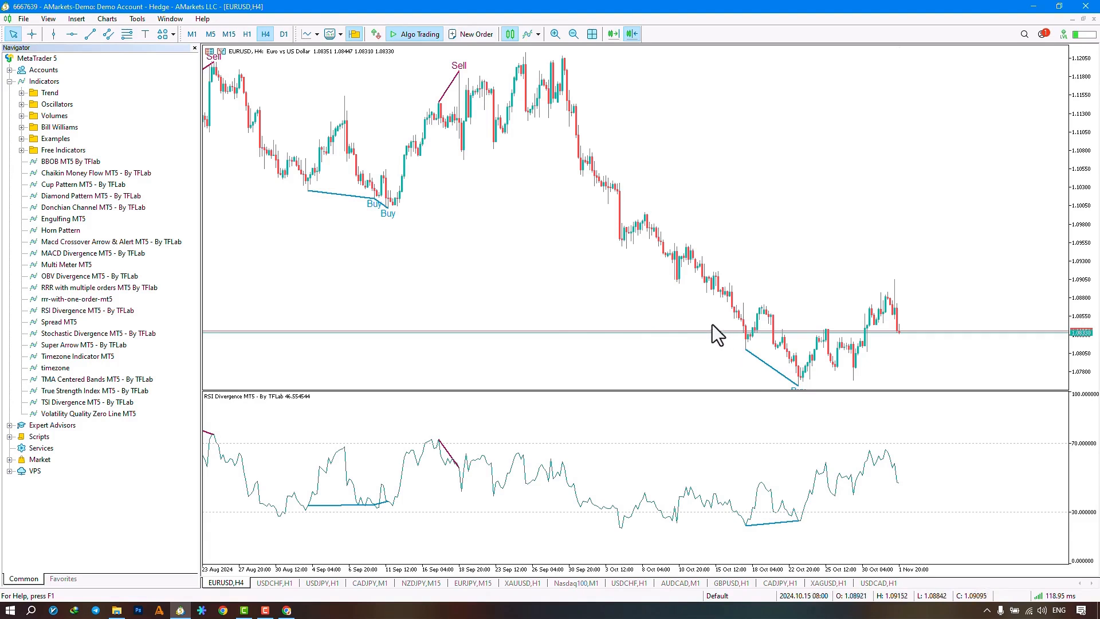
{"action": "mouse_move", "coordinate": [535, 271]}
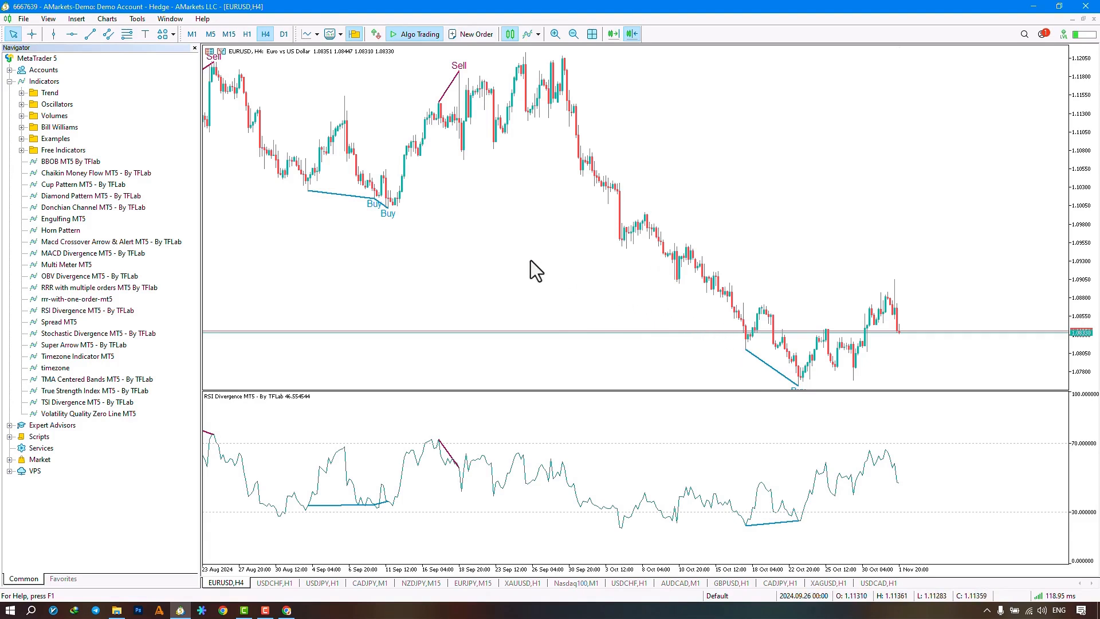
{"action": "mouse_move", "coordinate": [466, 73]}
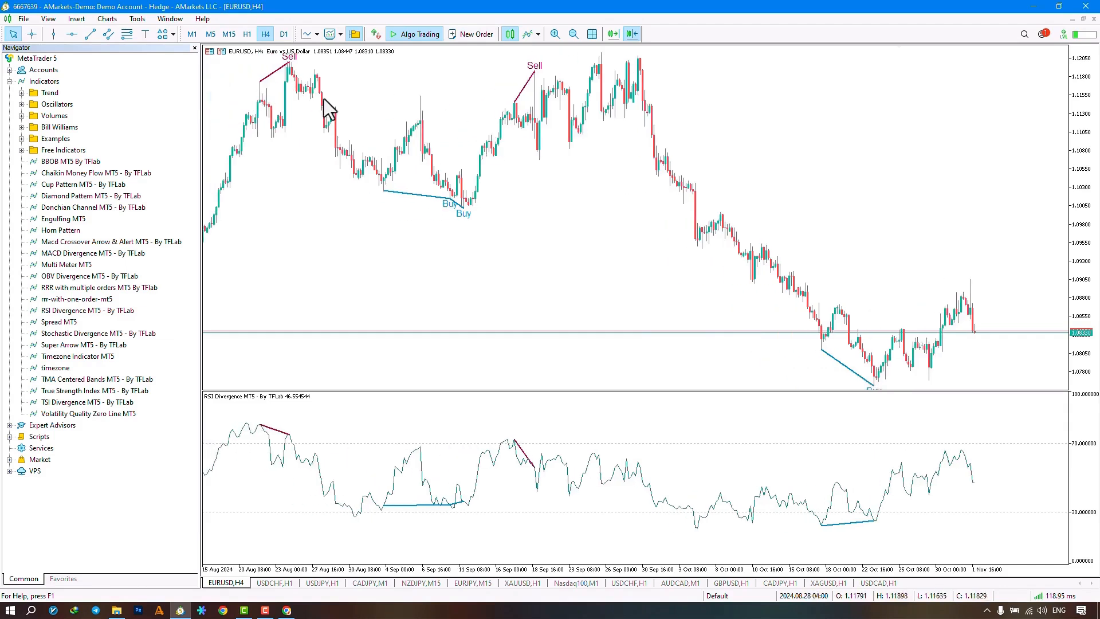
{"action": "mouse_move", "coordinate": [380, 186]}
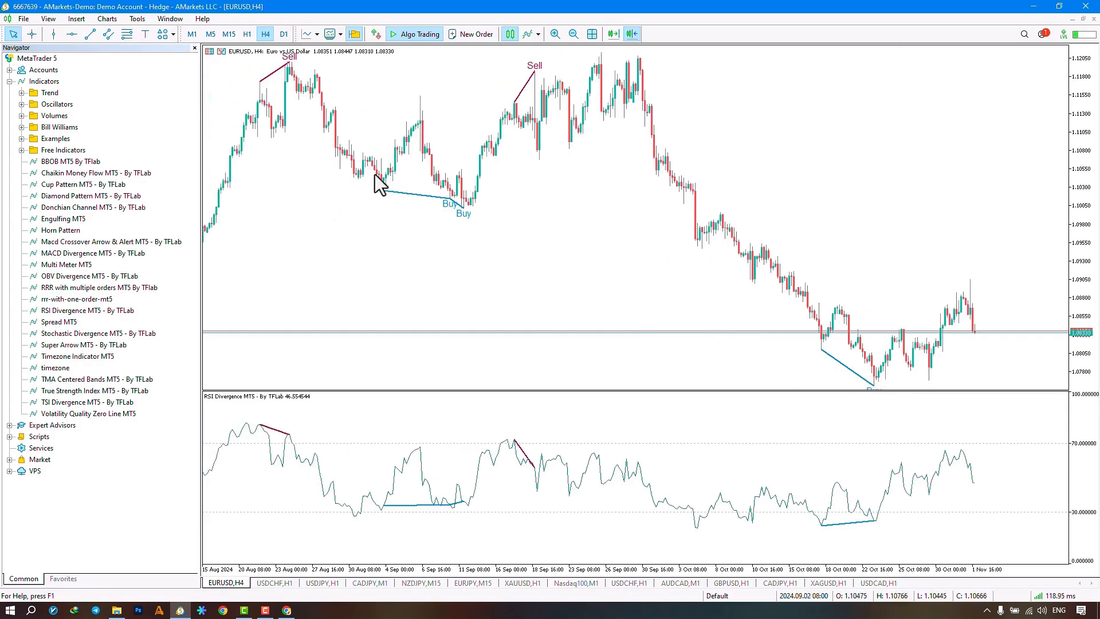
{"action": "mouse_move", "coordinate": [506, 217]}
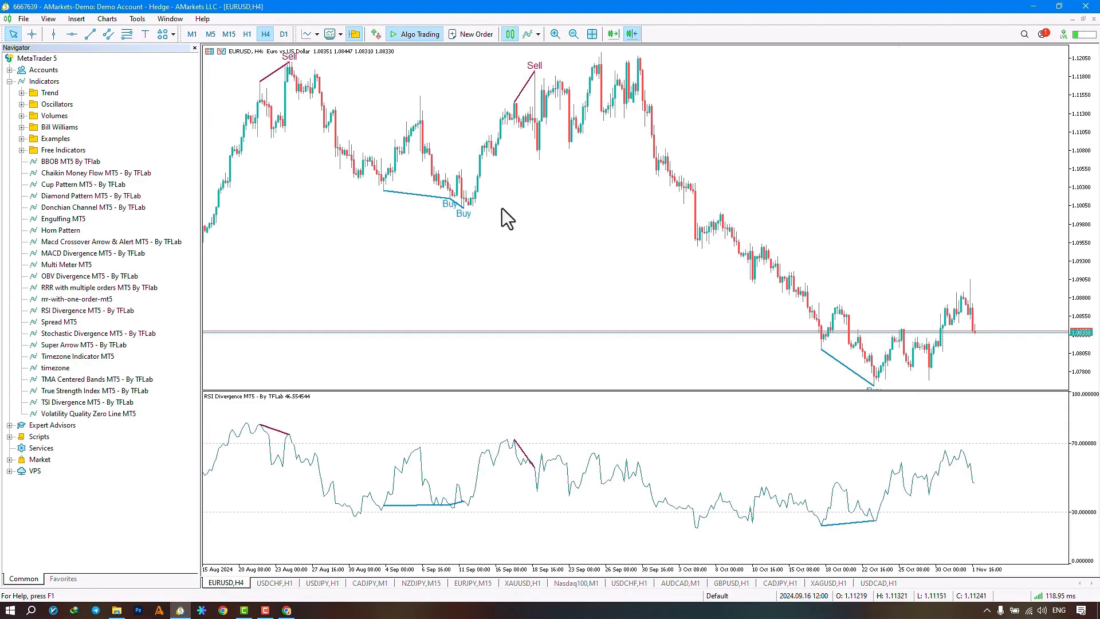
{"action": "mouse_move", "coordinate": [536, 67]}
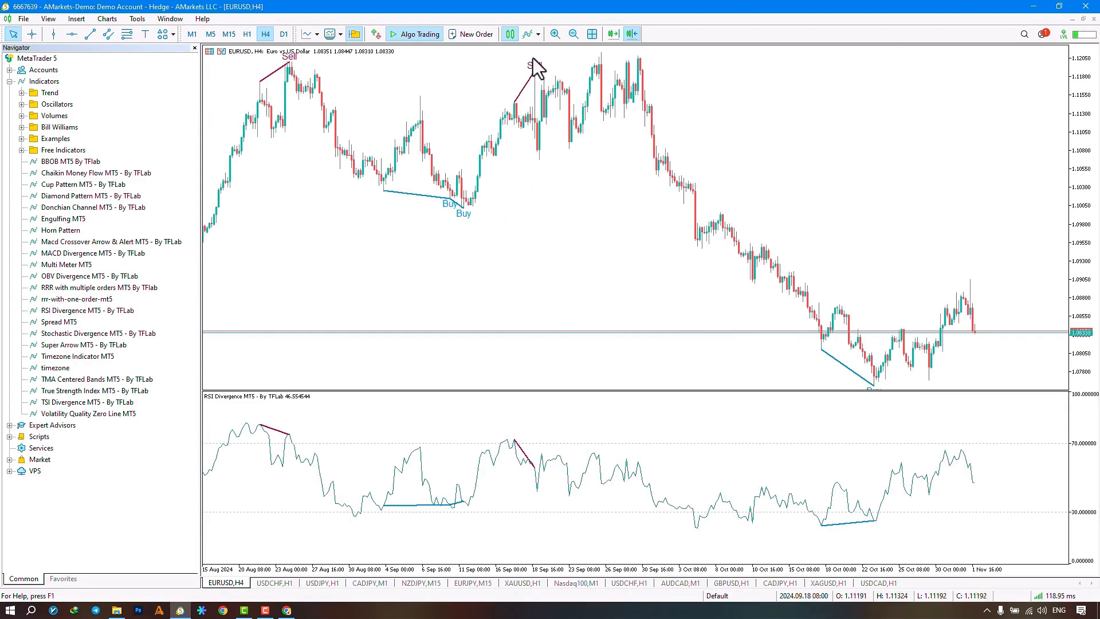
{"action": "mouse_move", "coordinate": [547, 211]}
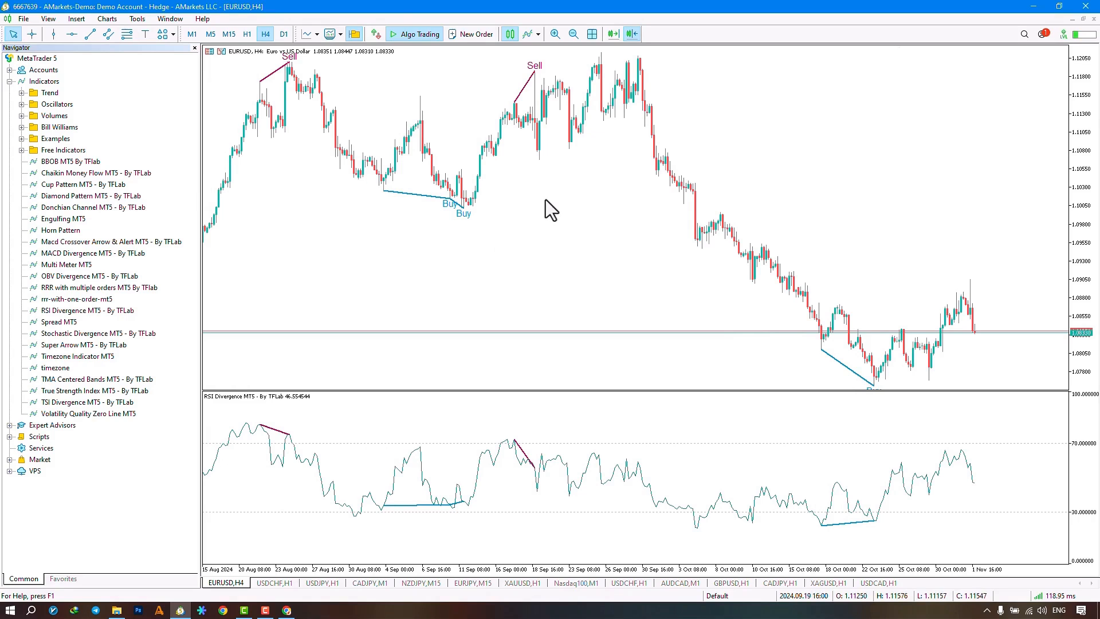
{"action": "mouse_move", "coordinate": [551, 207]}
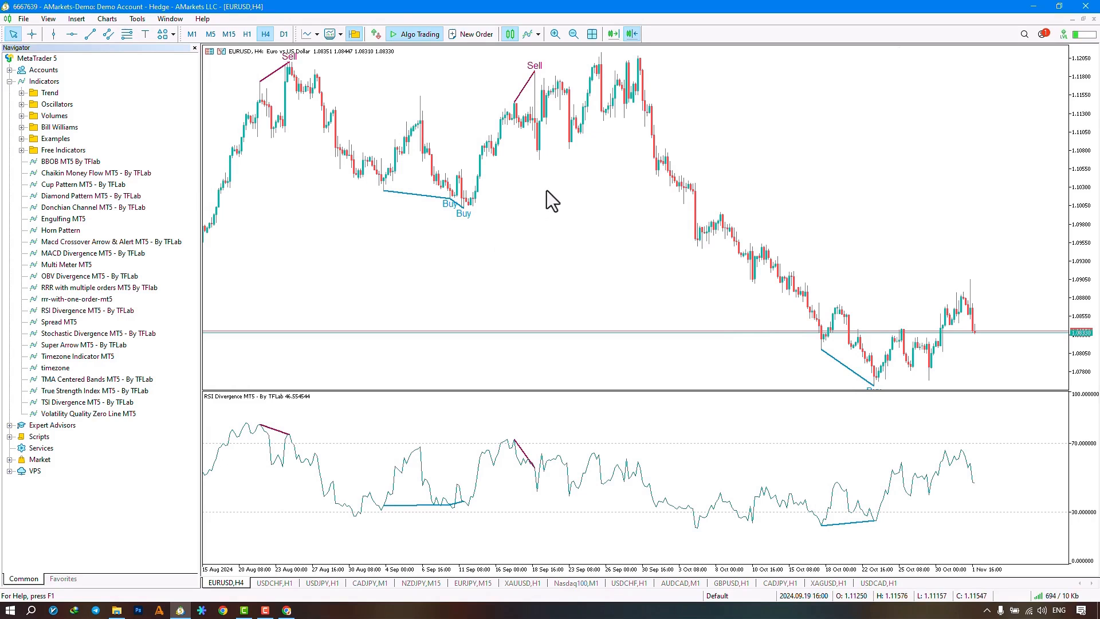
Show the context menu of the EURUSD H4 chart
{"action": "right_click", "coordinate": [551, 199]}
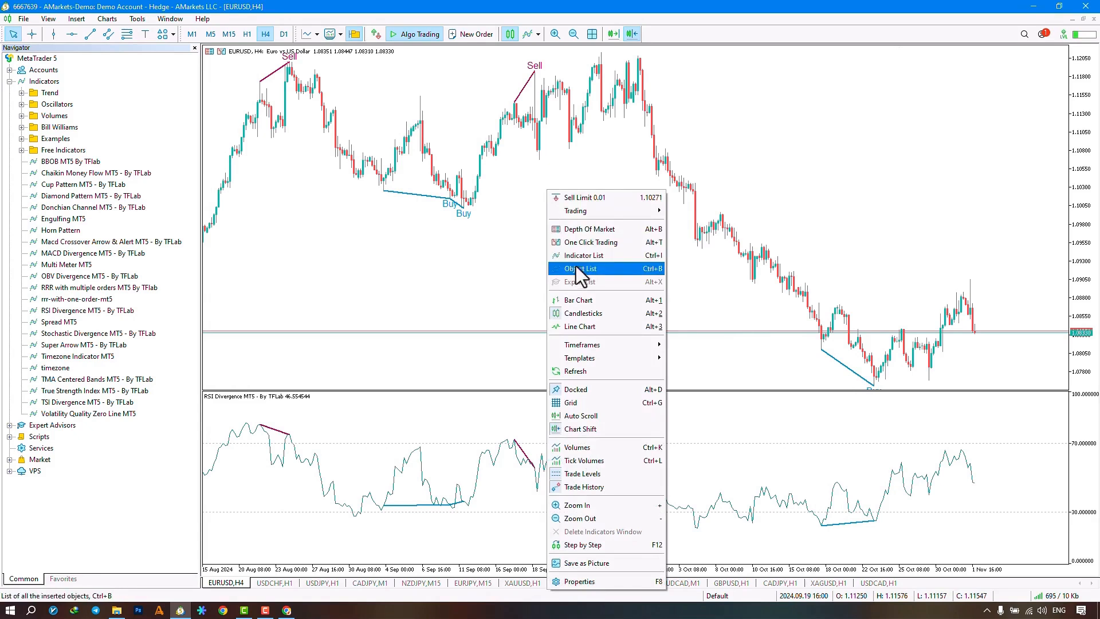
Review the indicator's inputs: divergences from pivot, RSI breaking the line, and shift
{"action": "left_click", "coordinate": [578, 581]}
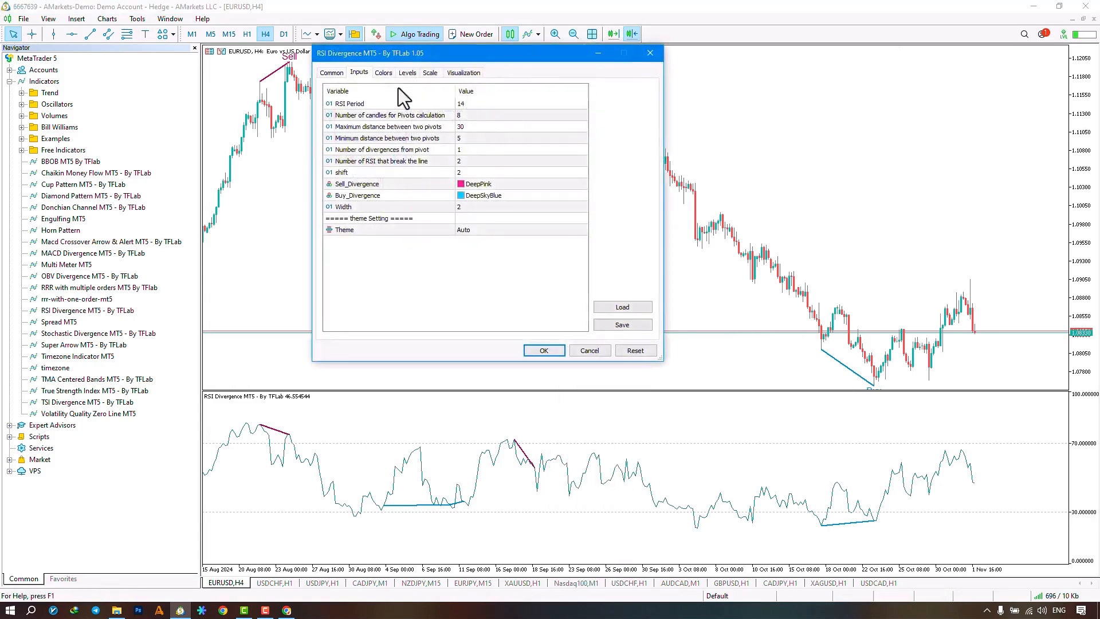
{"action": "mouse_move", "coordinate": [397, 256]}
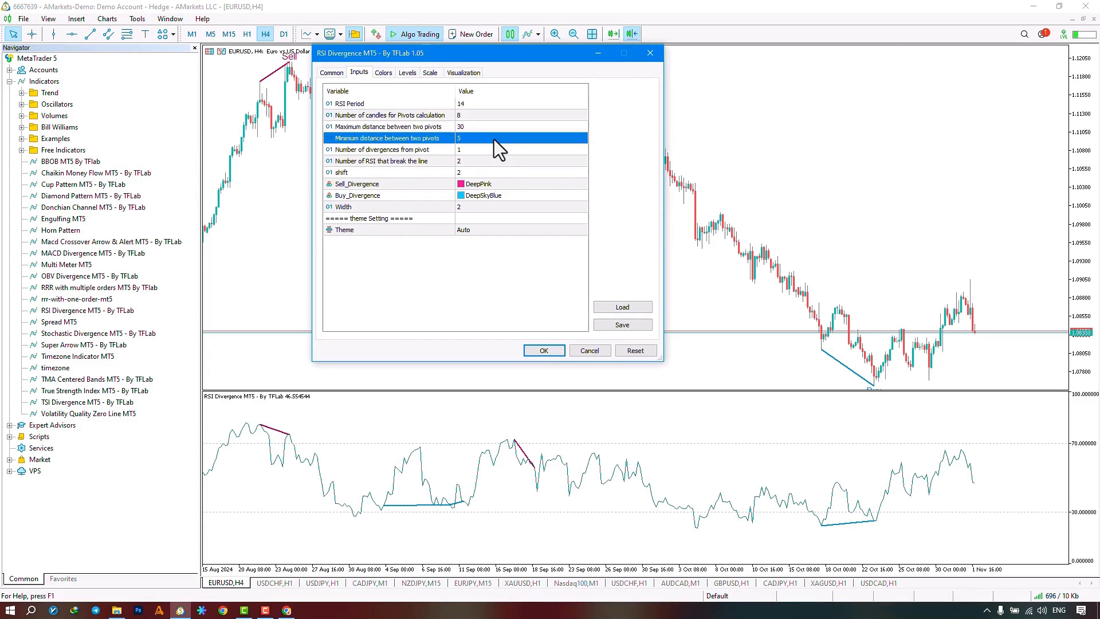
{"action": "left_click", "coordinate": [456, 149]}
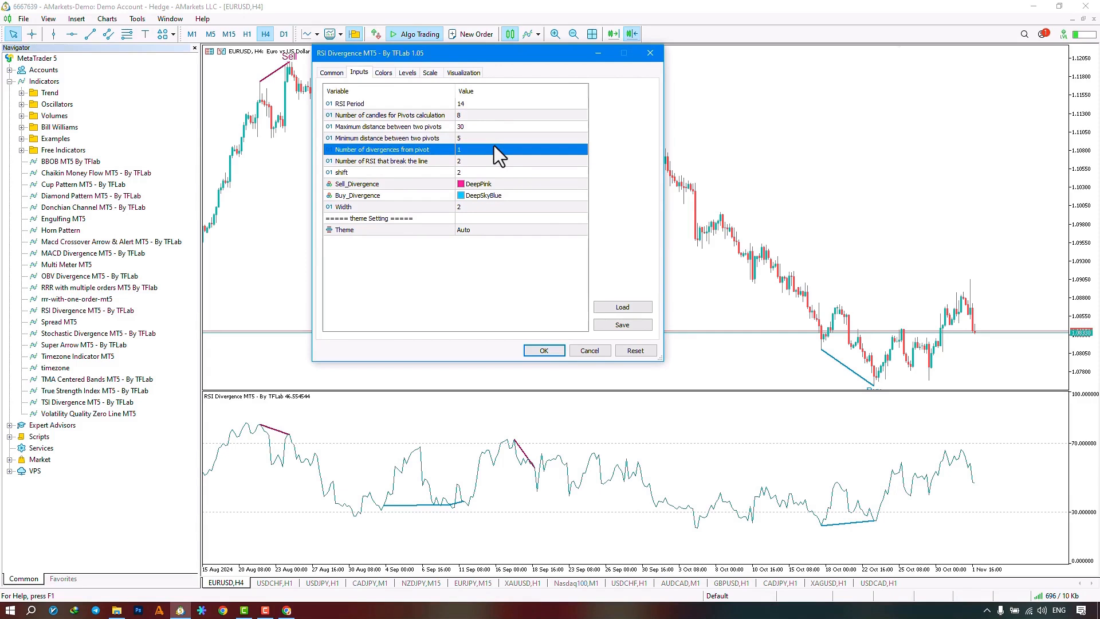
{"action": "mouse_move", "coordinate": [498, 163]}
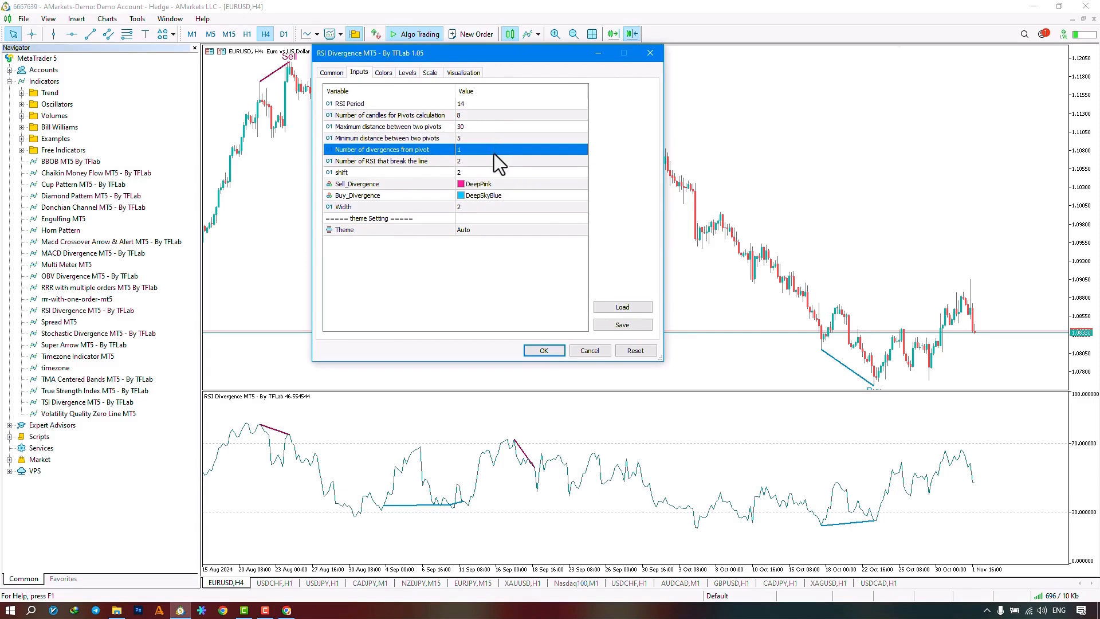
{"action": "left_click", "coordinate": [456, 160]}
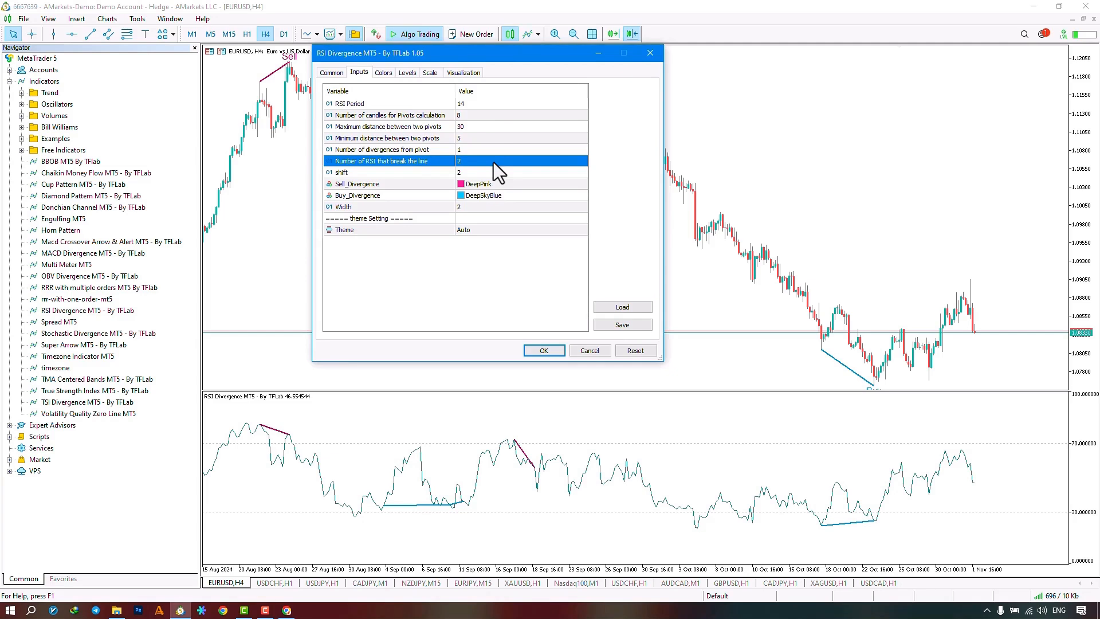
{"action": "left_click", "coordinate": [421, 172]}
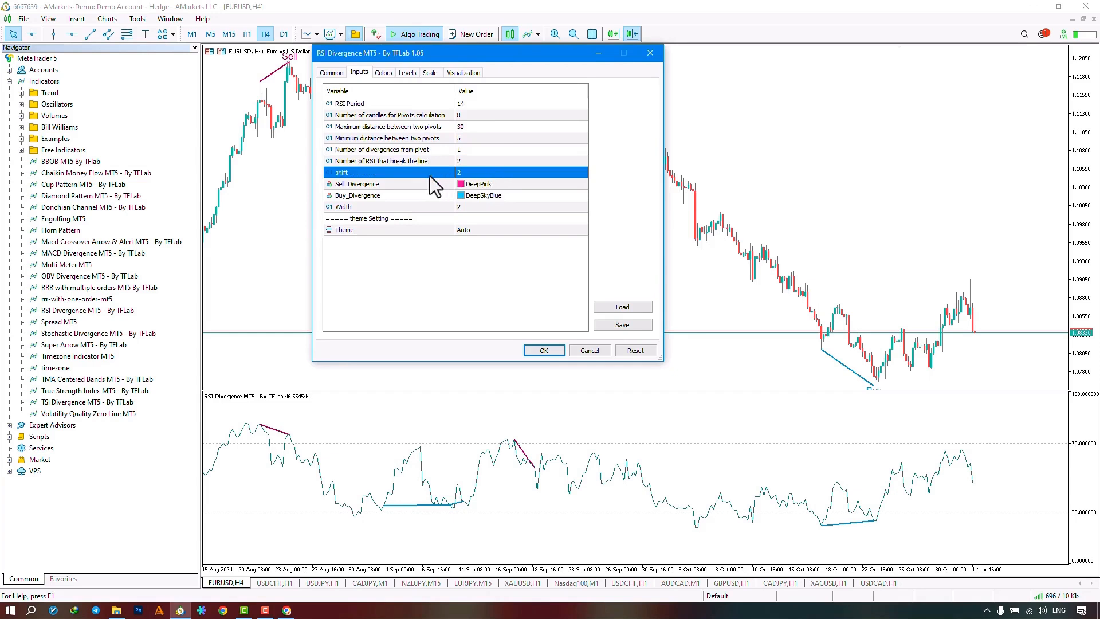
{"action": "mouse_move", "coordinate": [484, 176]}
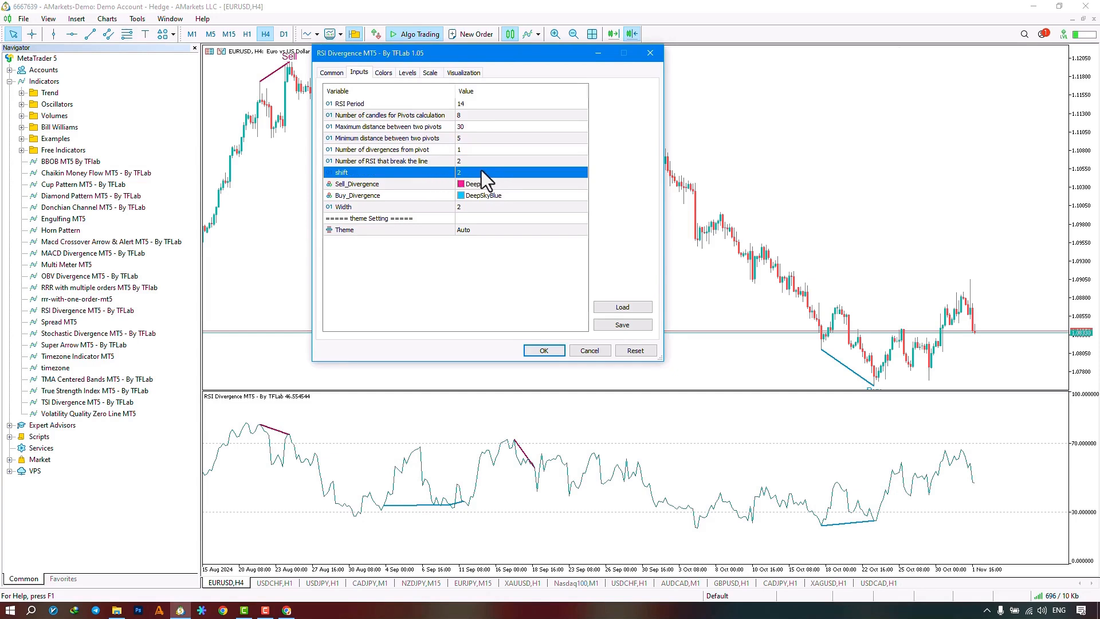
{"action": "mouse_move", "coordinate": [482, 182]}
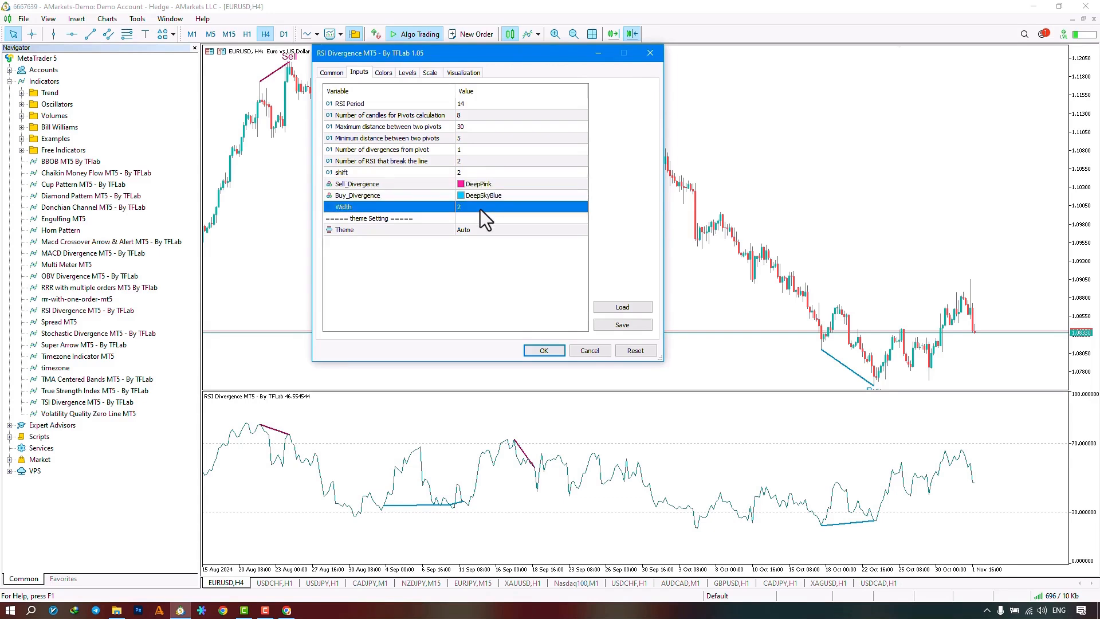
List the Theme options Auto, Light, Dark and Custom for the indicator
{"action": "left_click", "coordinate": [463, 229]}
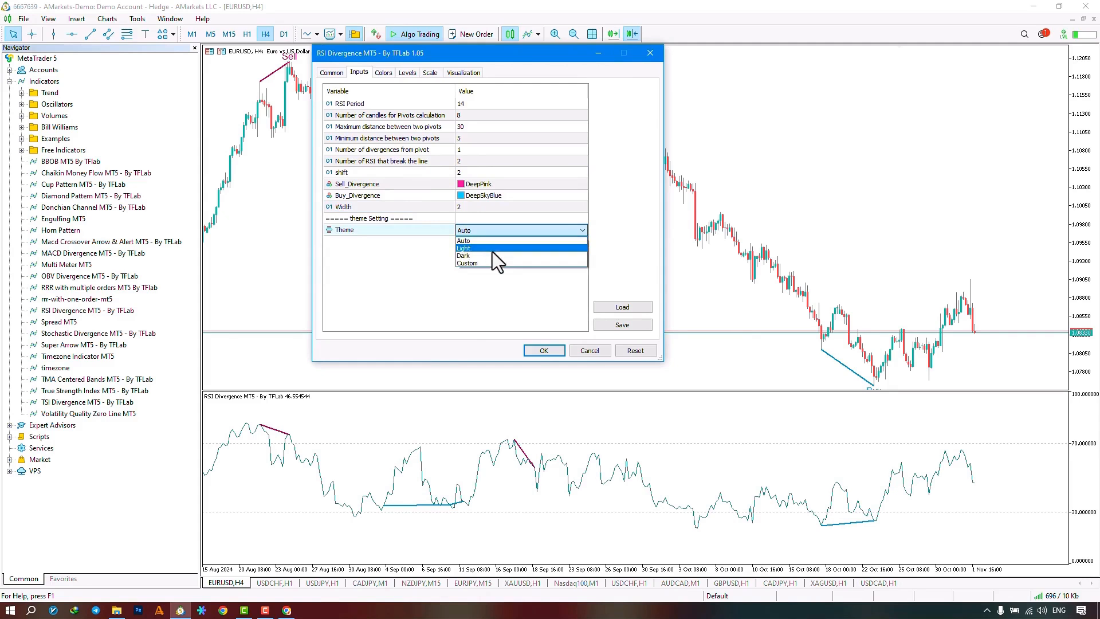
{"action": "mouse_move", "coordinate": [488, 242]}
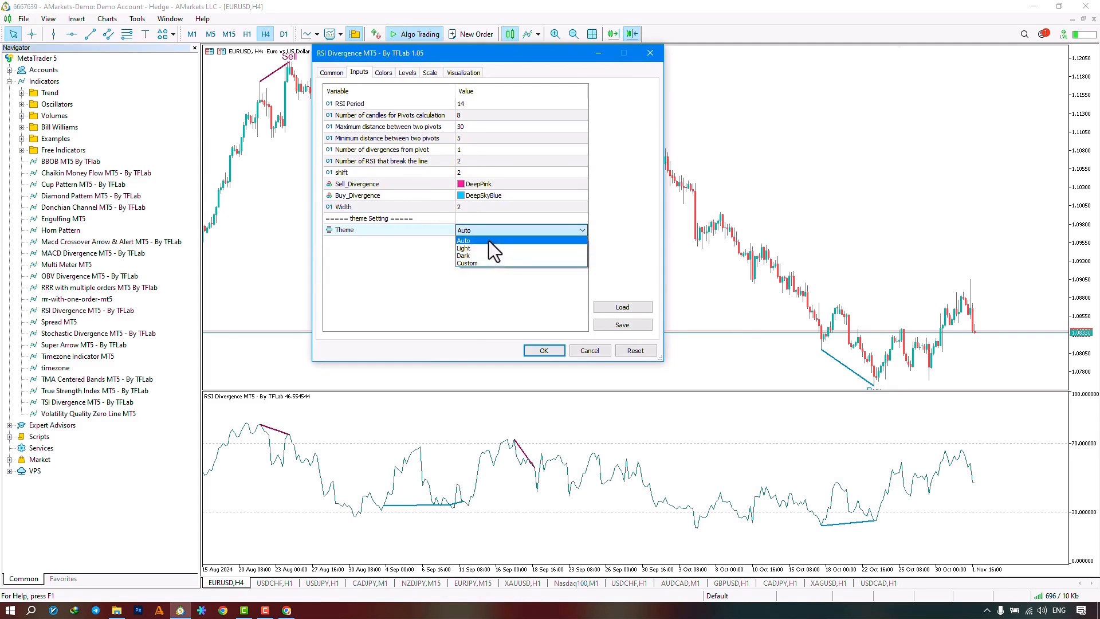
{"action": "mouse_move", "coordinate": [495, 256]}
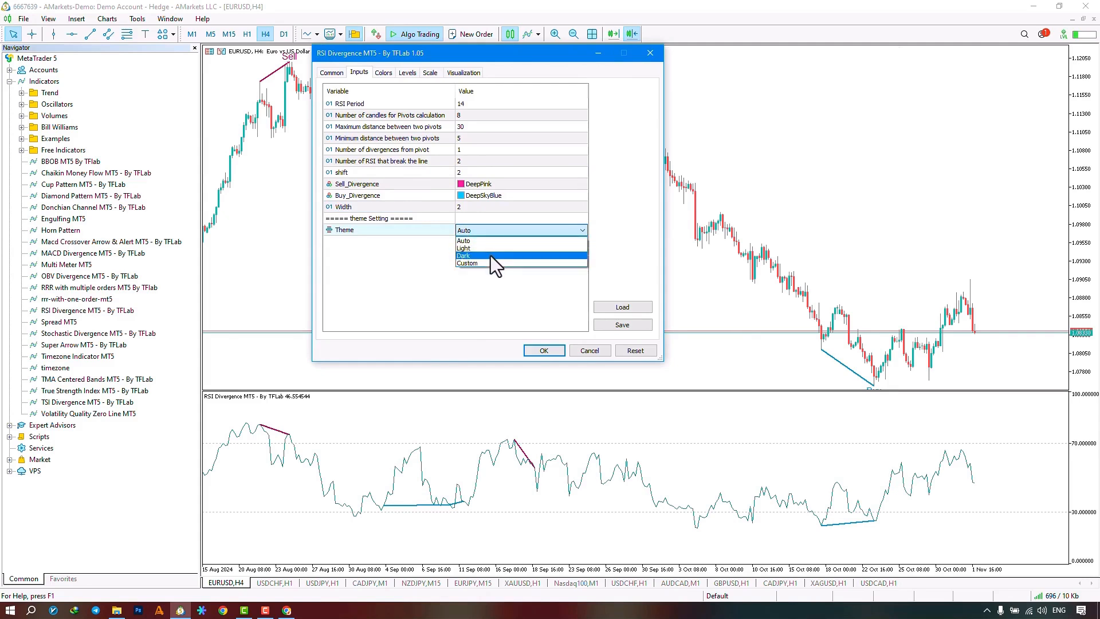
{"action": "mouse_move", "coordinate": [495, 248]}
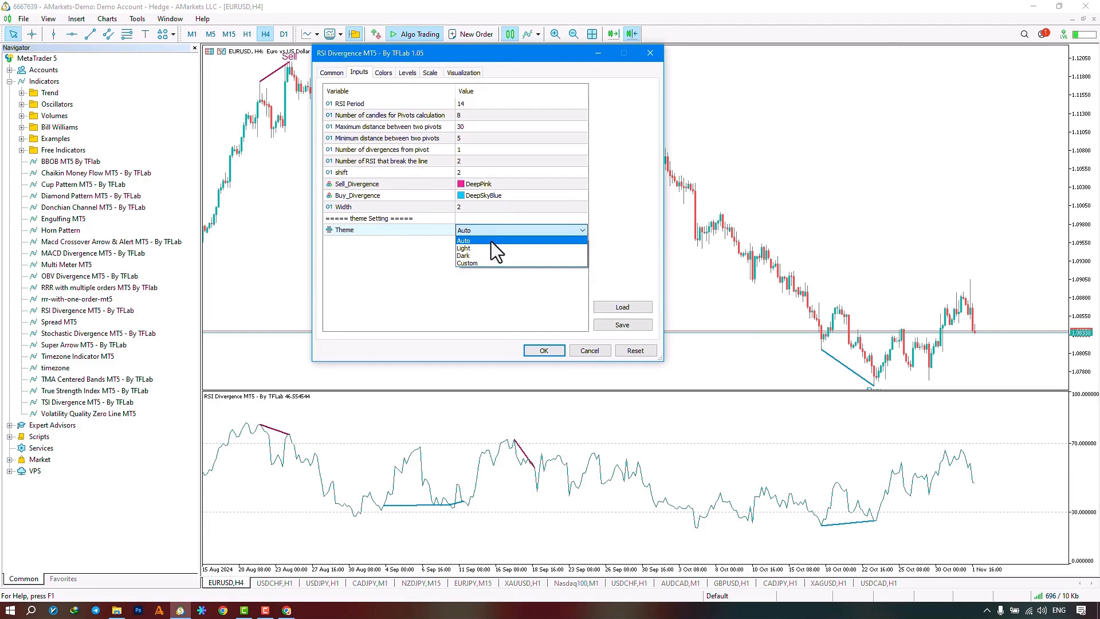
{"action": "mouse_move", "coordinate": [495, 247]}
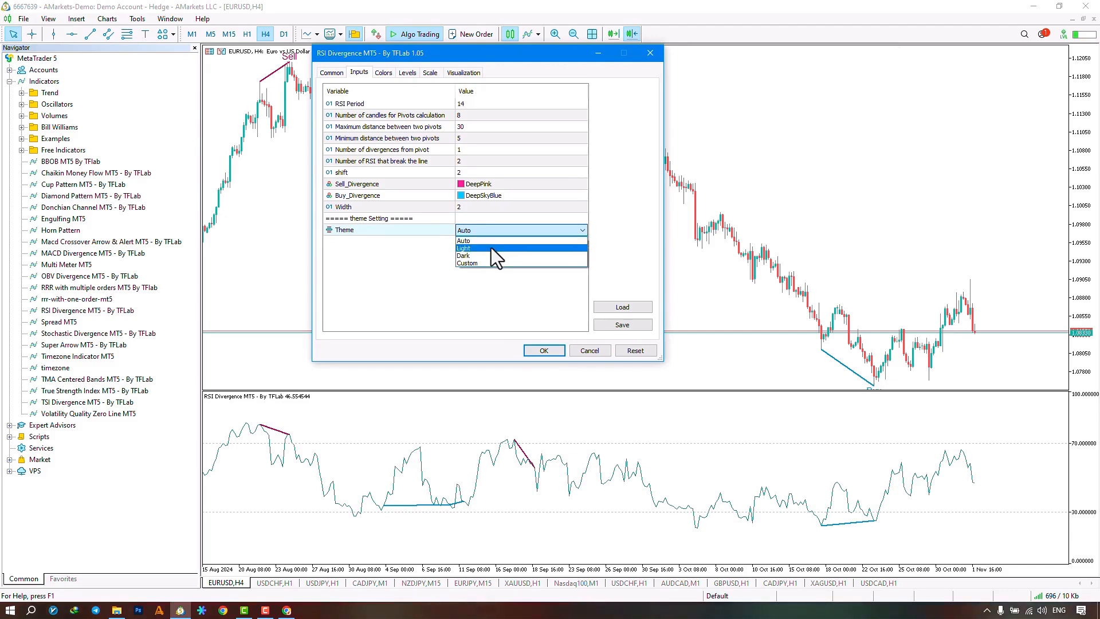
{"action": "mouse_move", "coordinate": [578, 257]}
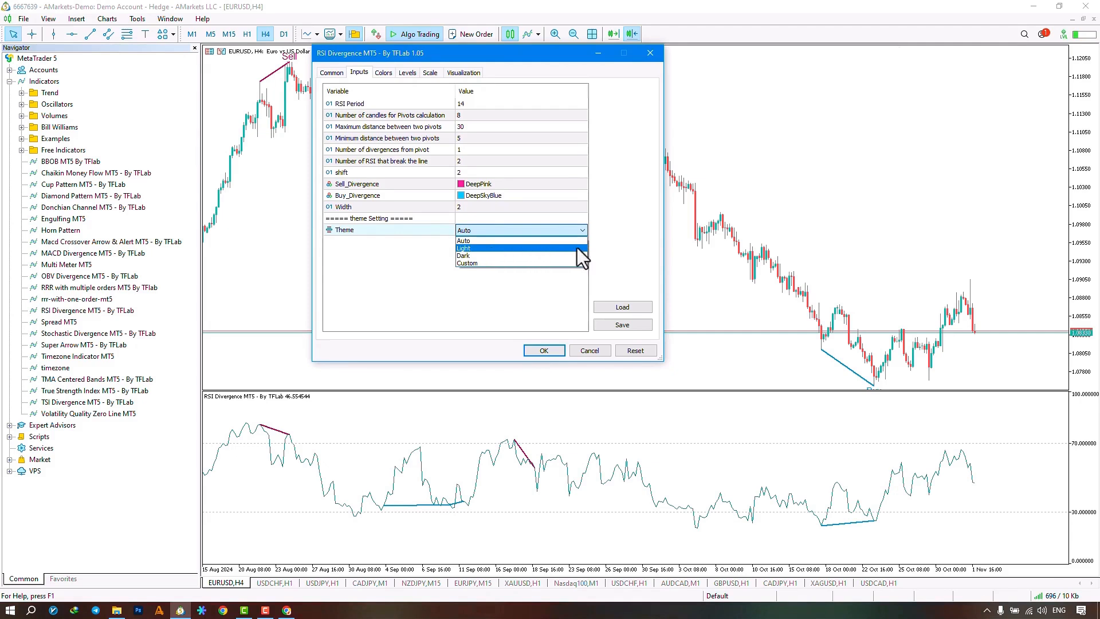
{"action": "mouse_move", "coordinate": [701, 330]}
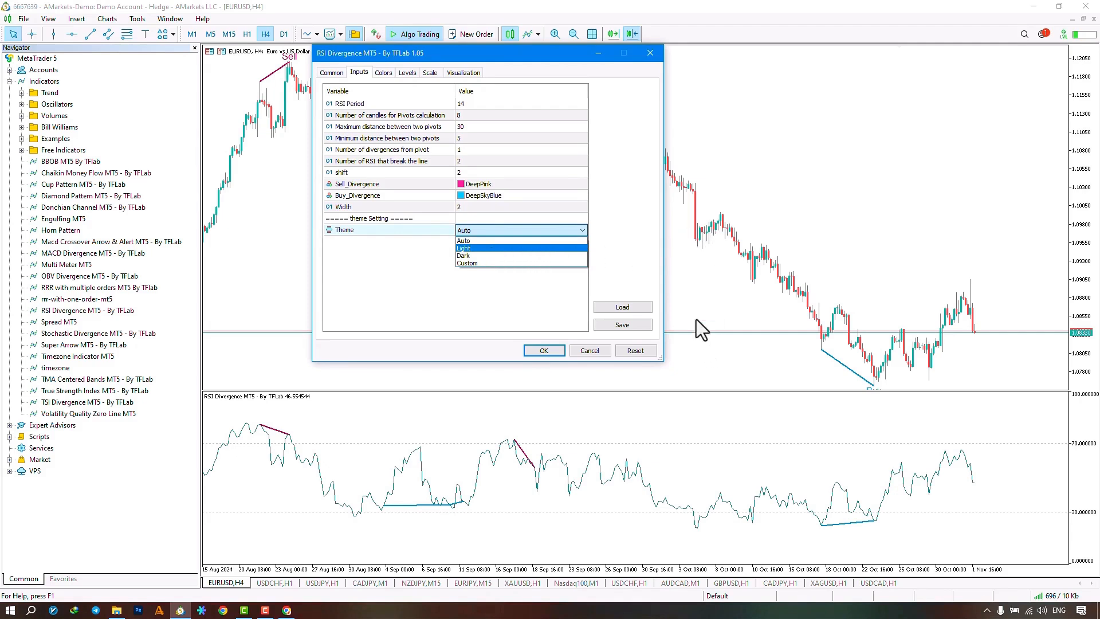
{"action": "mouse_move", "coordinate": [514, 256]}
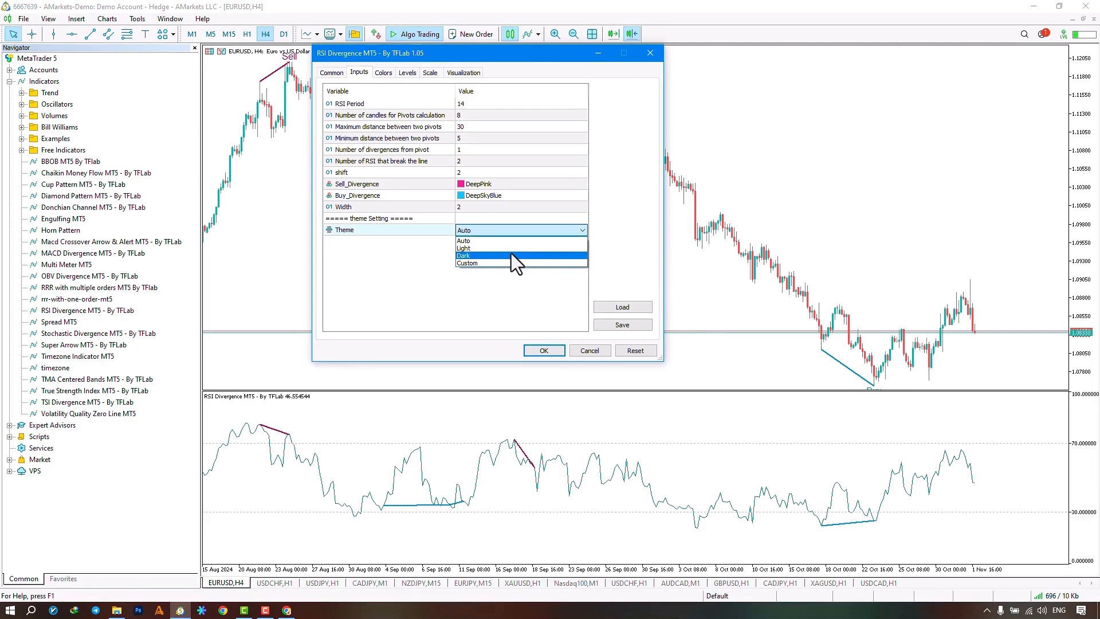
{"action": "mouse_move", "coordinate": [513, 264]}
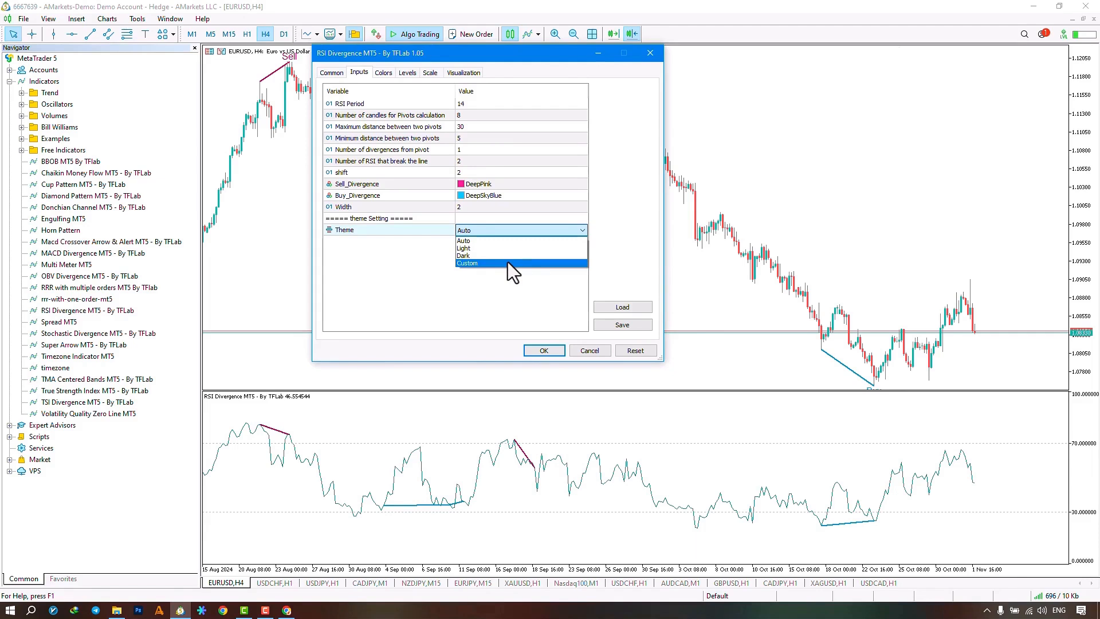
{"action": "mouse_move", "coordinate": [480, 256]}
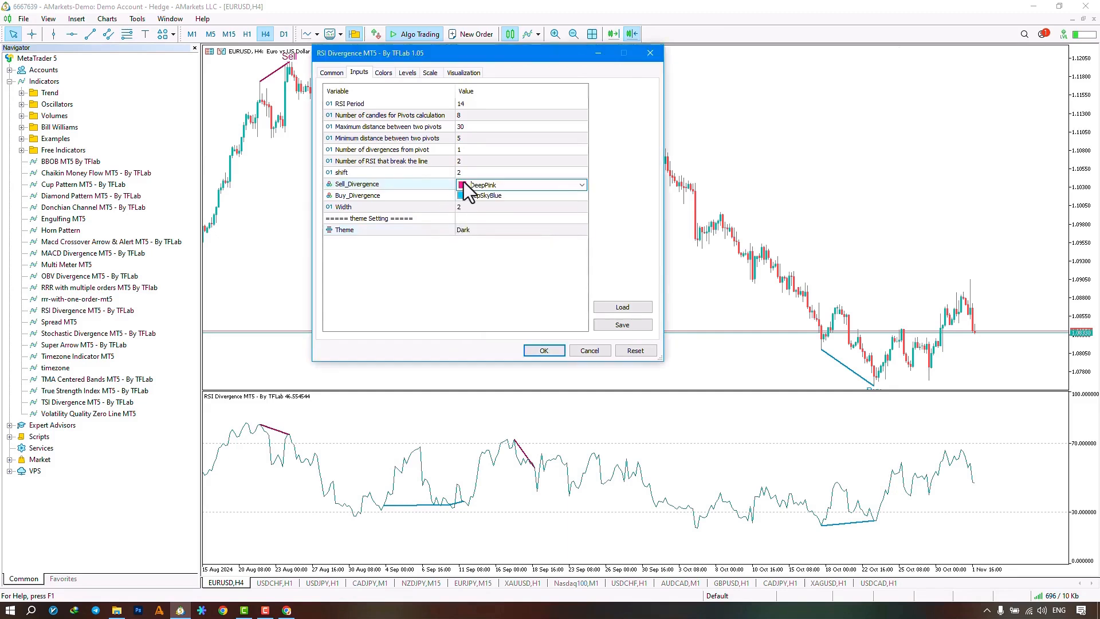
Set Sell_Divergence to Blue and Buy_Divergence to DarkGreen
{"action": "left_click", "coordinate": [492, 184]}
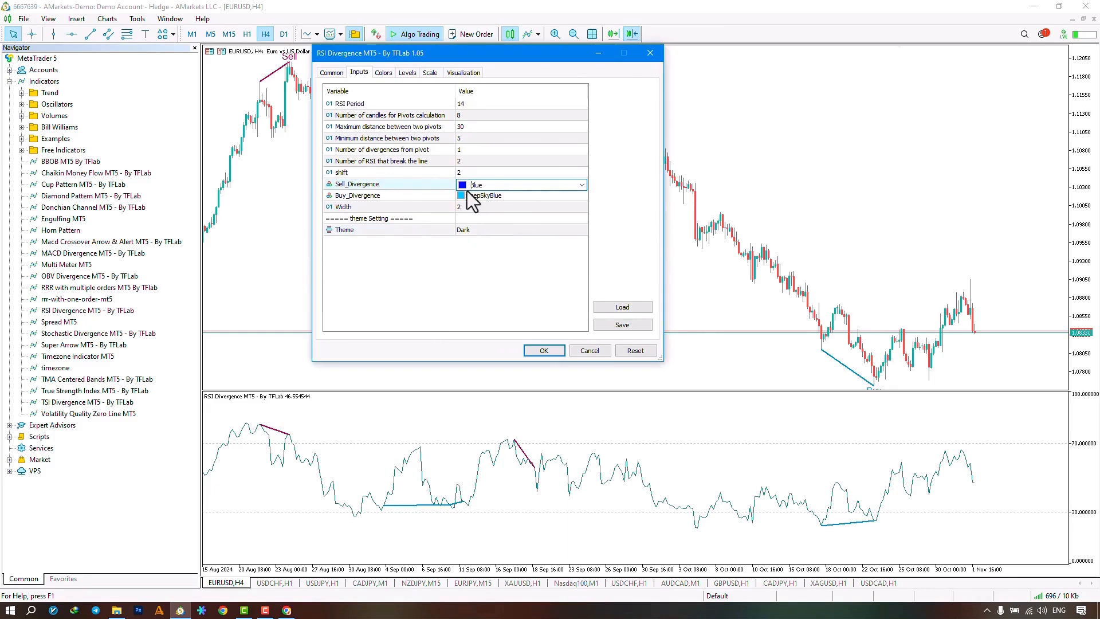
{"action": "left_click", "coordinate": [581, 196]}
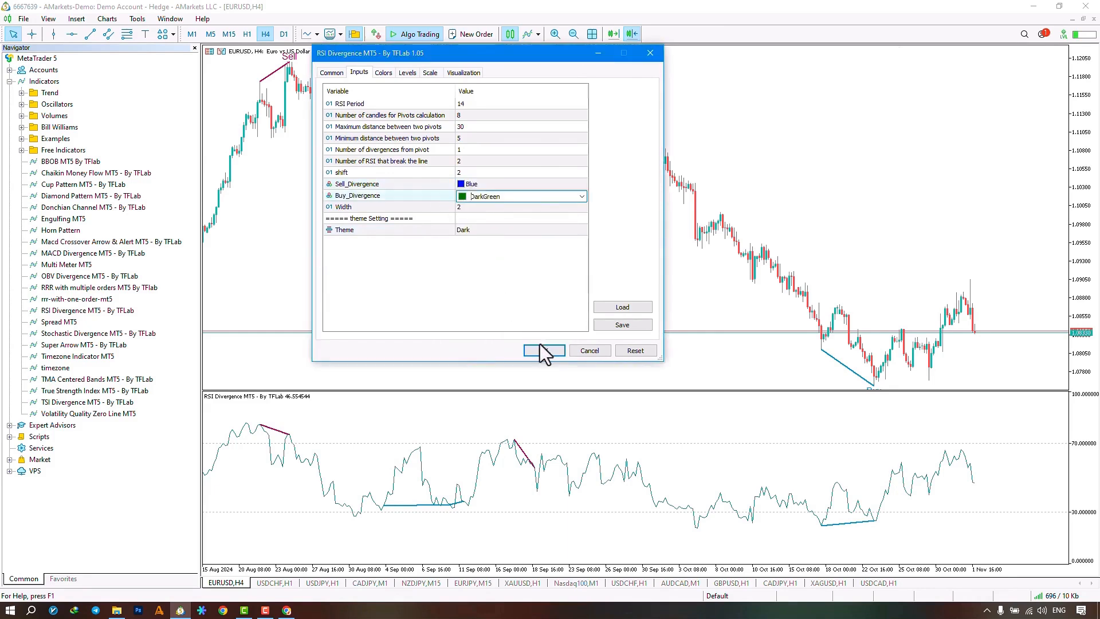
Confirm the properties so the chart shows the dark theme with blue sell and green buy lines
{"action": "left_click", "coordinate": [543, 351]}
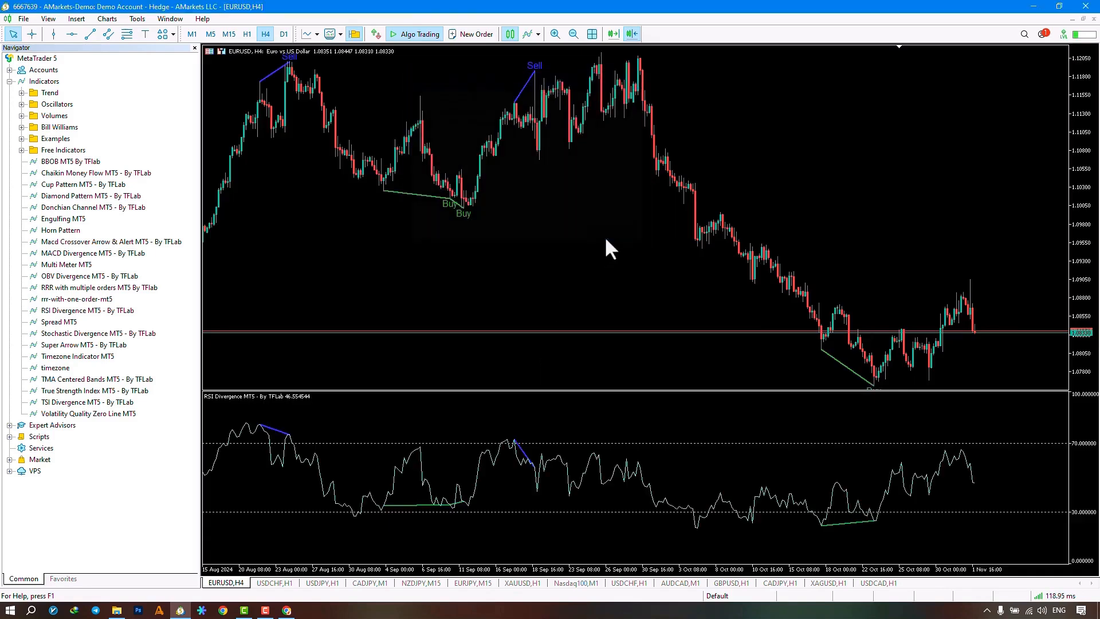
{"action": "mouse_move", "coordinate": [671, 290]}
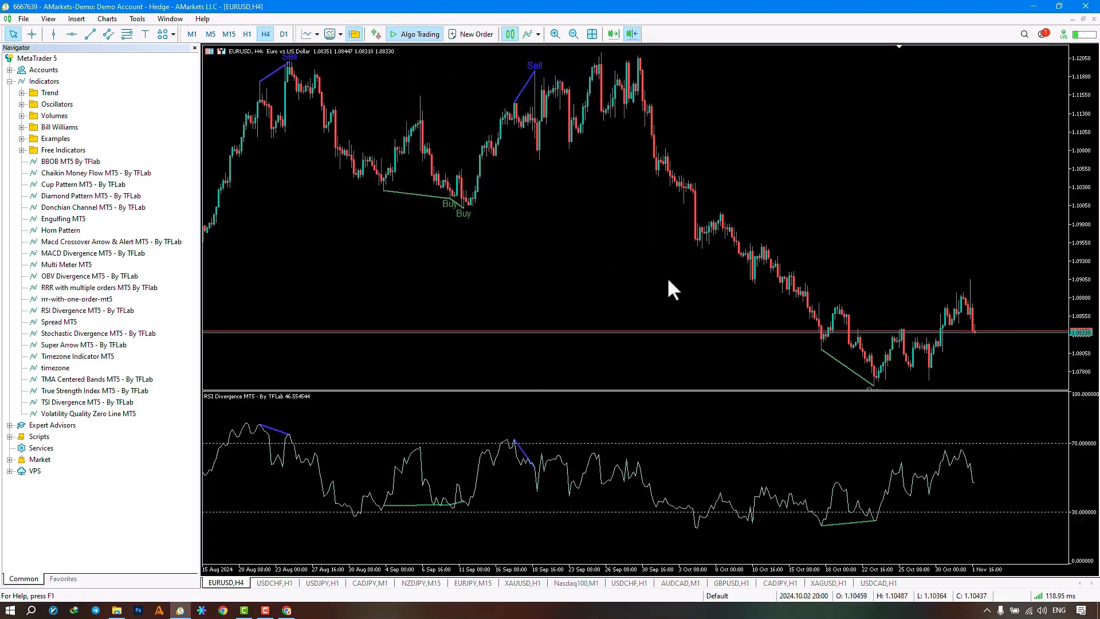
{"action": "mouse_move", "coordinate": [482, 208]}
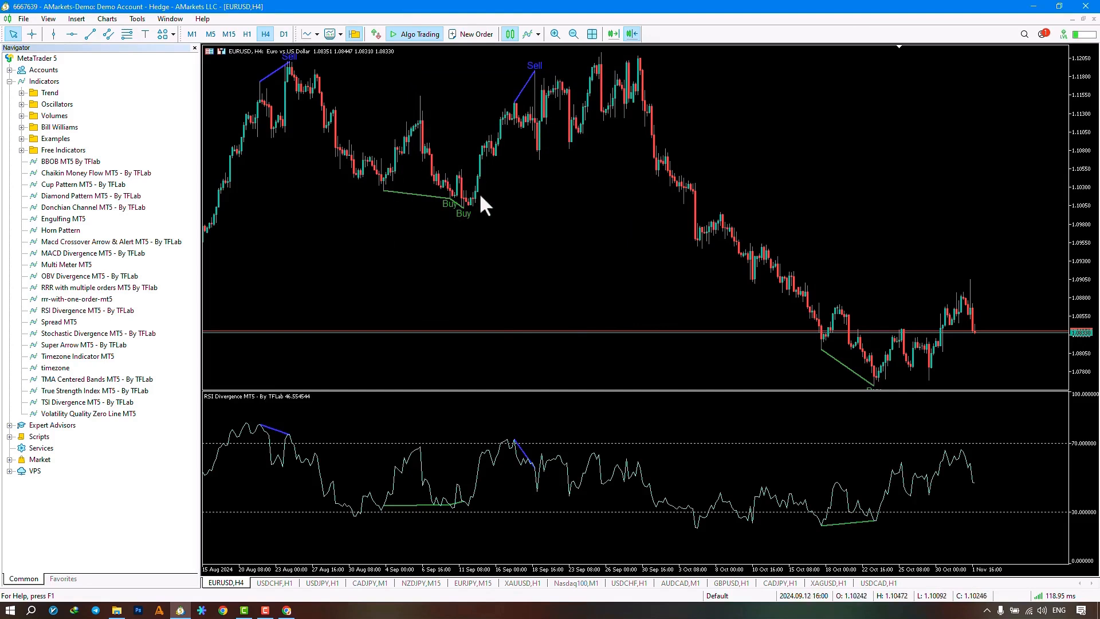
{"action": "mouse_move", "coordinate": [605, 307]}
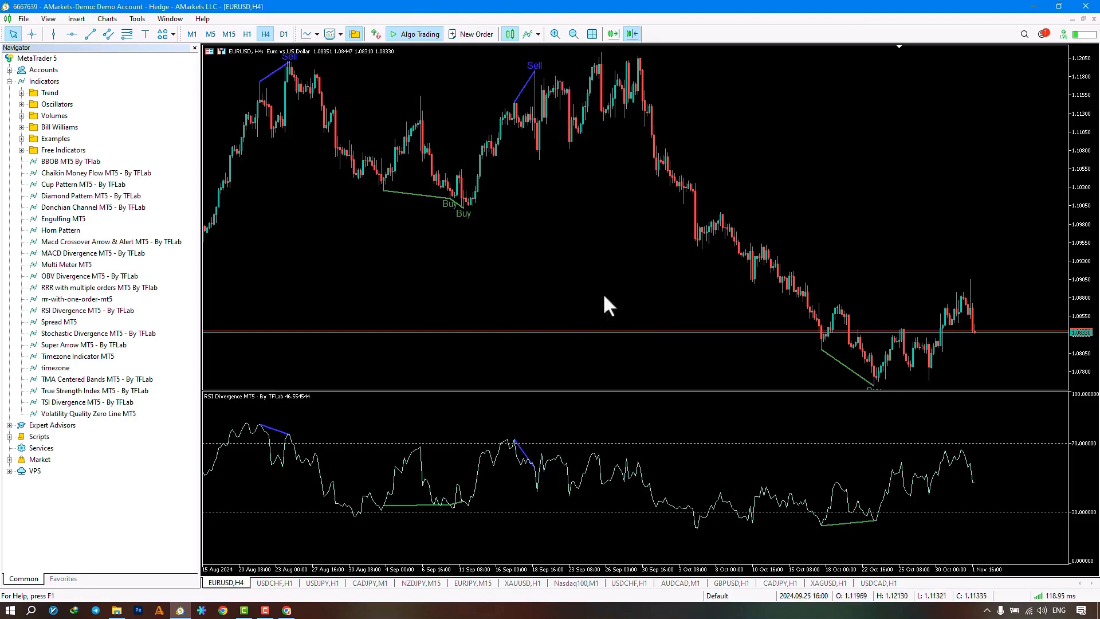
{"action": "mouse_move", "coordinate": [560, 300]}
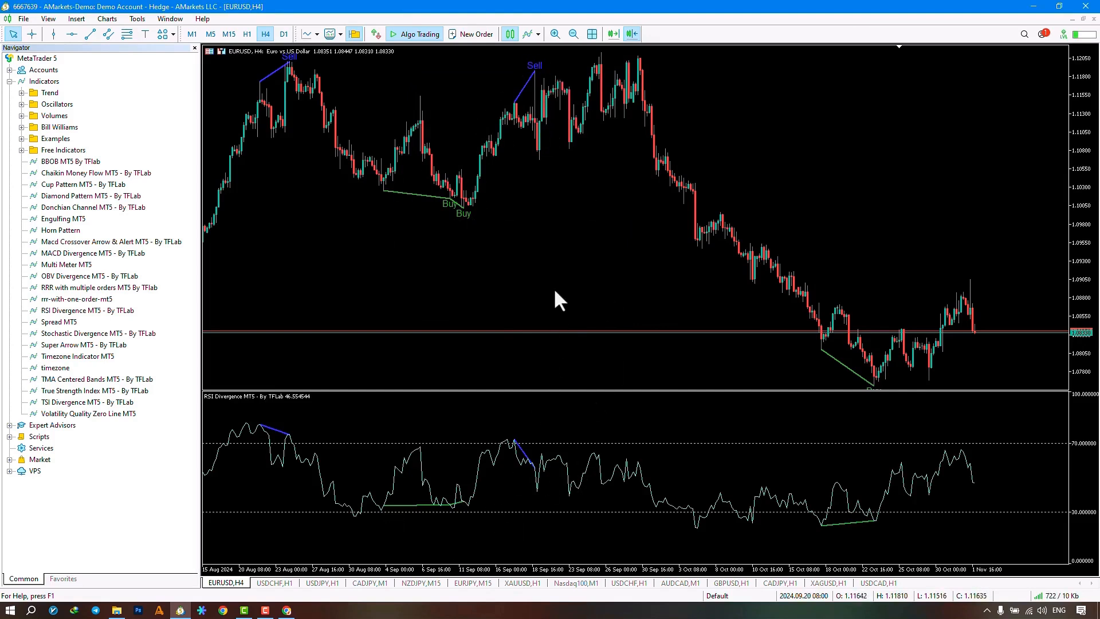